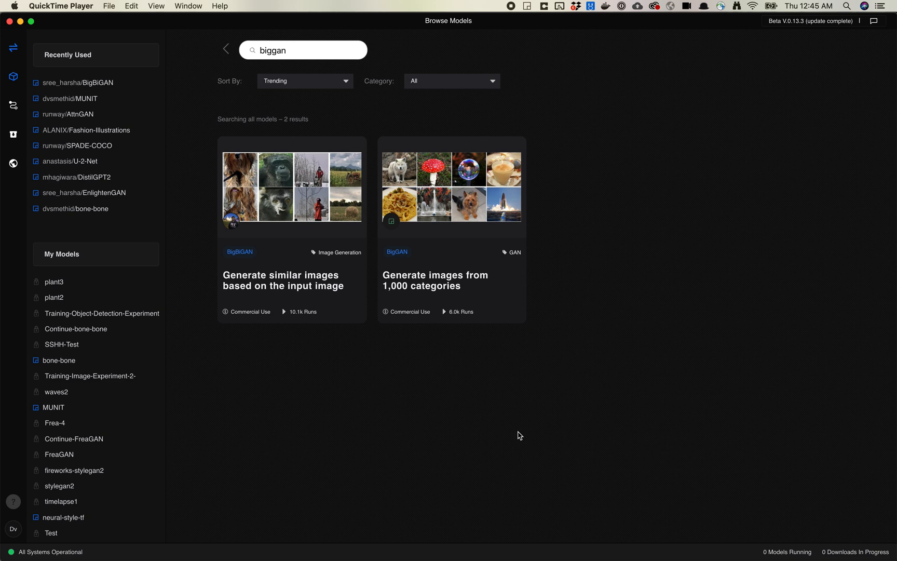
mouse_move(484, 372)
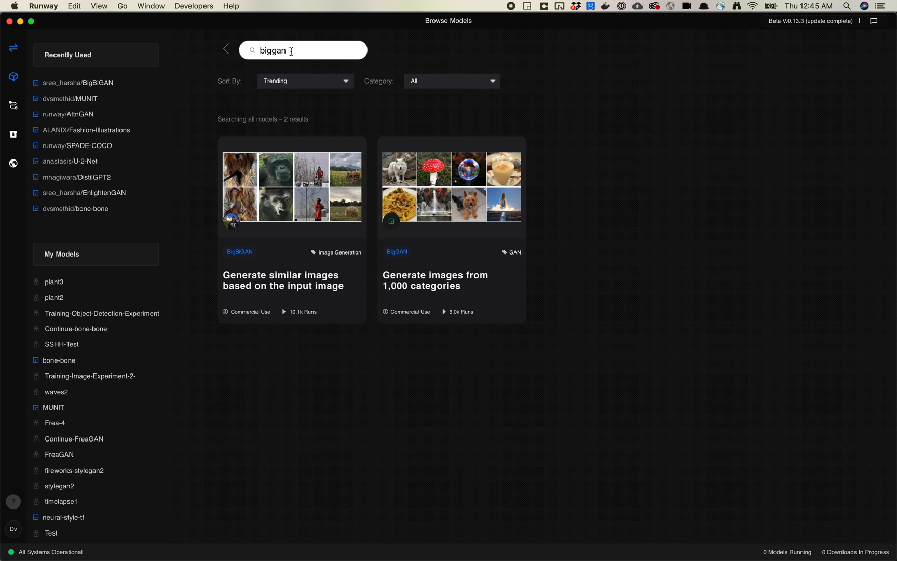
mouse_move(246, 252)
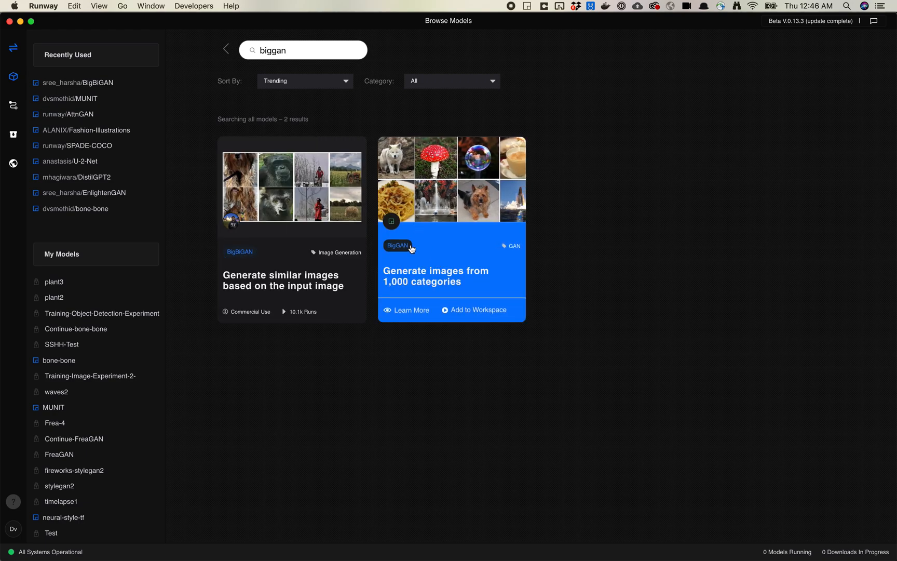
Open the BigGAN model page and browse its gallery, characteristics, description and code/paper links
left_click(452, 260)
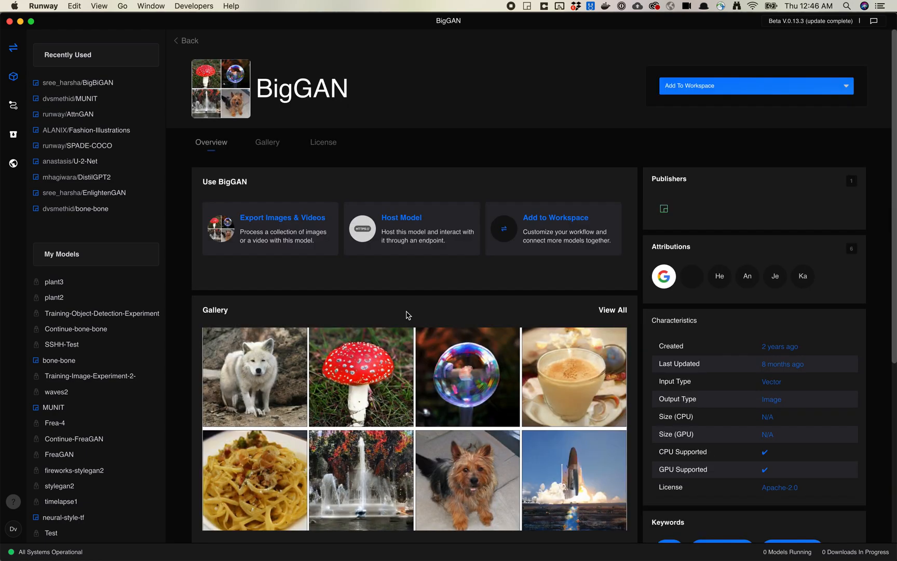
scroll("down", 3)
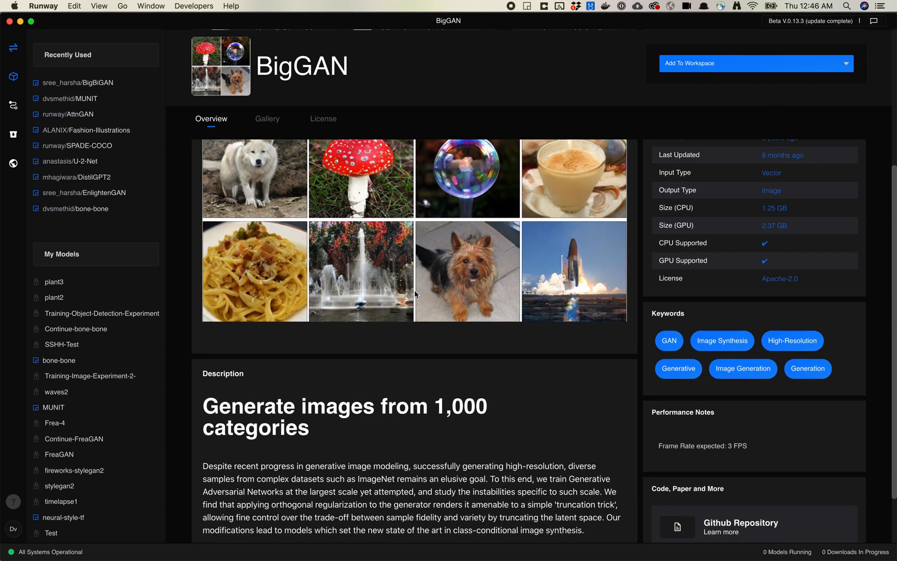
scroll("down", 3)
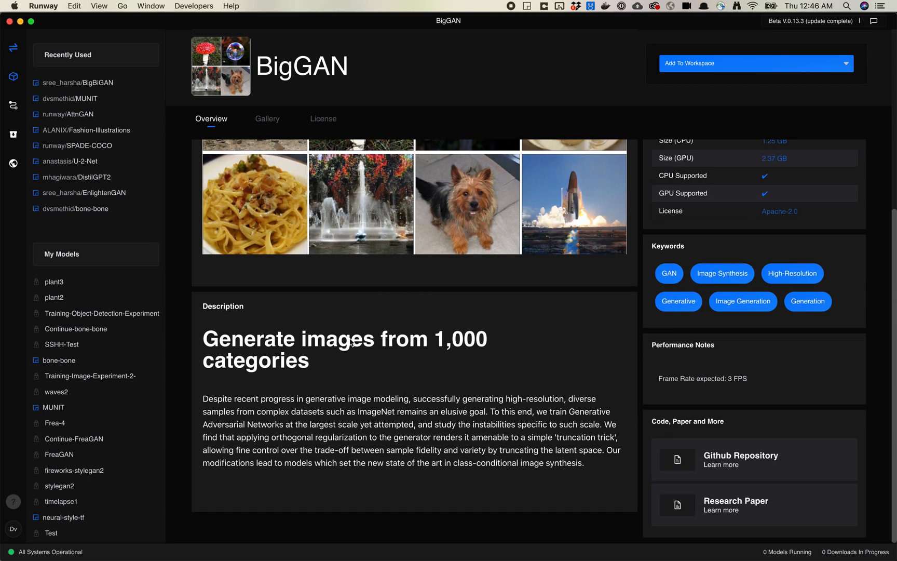
mouse_move(337, 356)
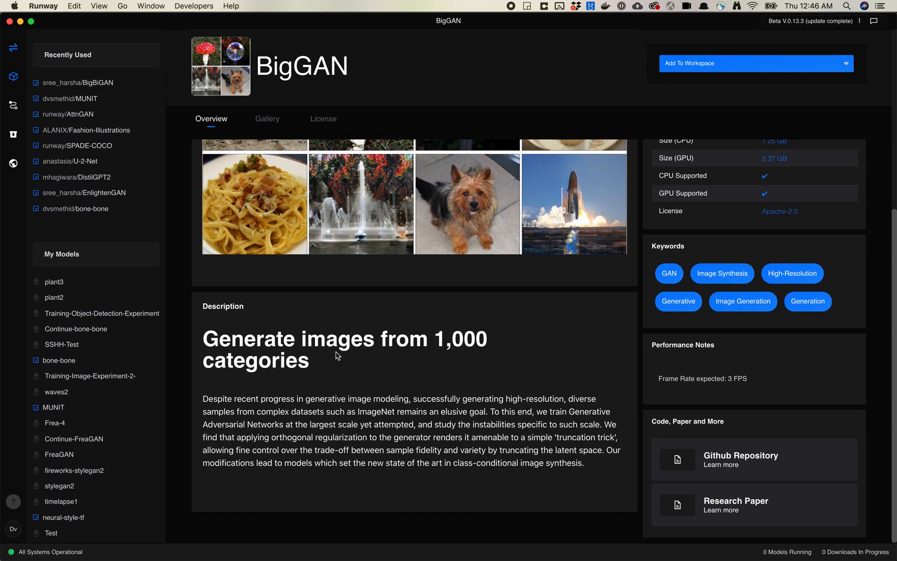
double_click(252, 360)
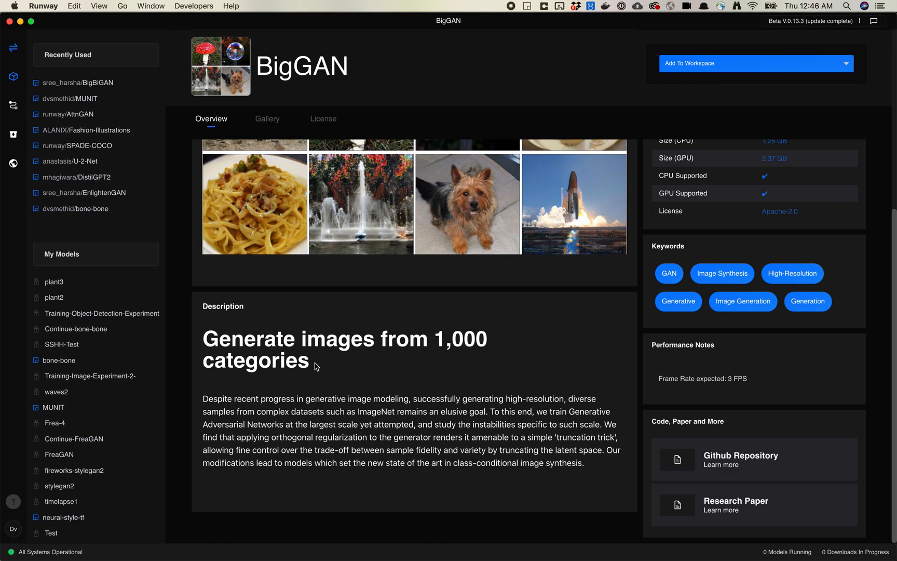
mouse_move(324, 342)
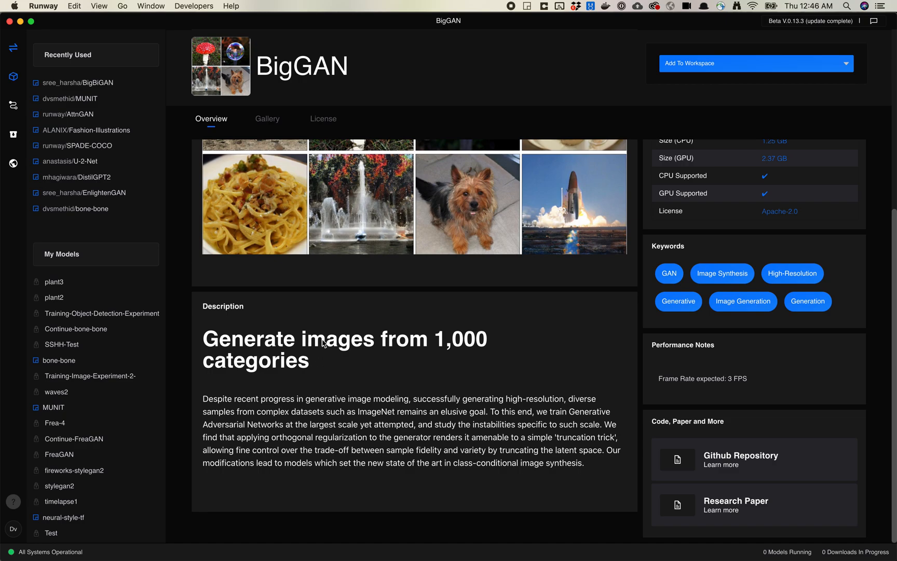
mouse_move(280, 364)
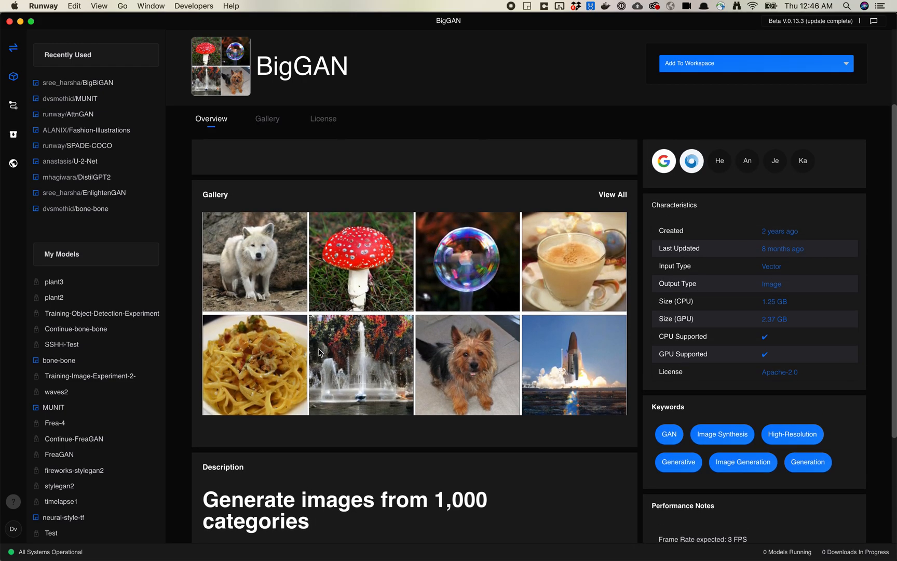
mouse_move(246, 272)
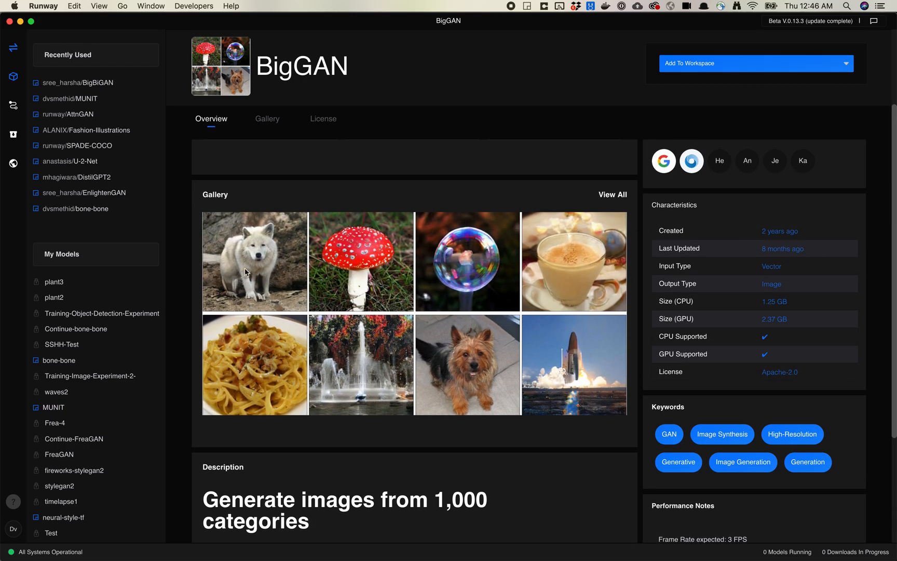
mouse_move(487, 285)
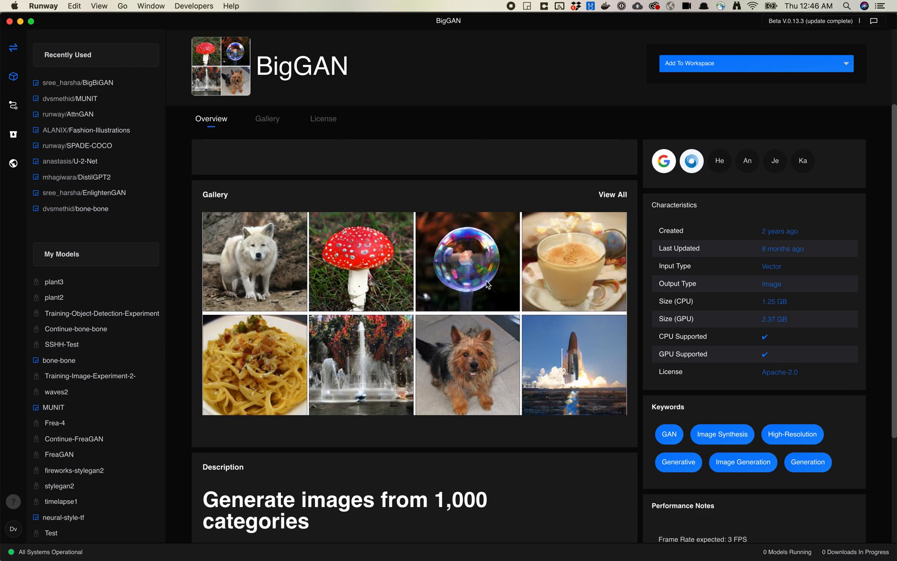
mouse_move(591, 384)
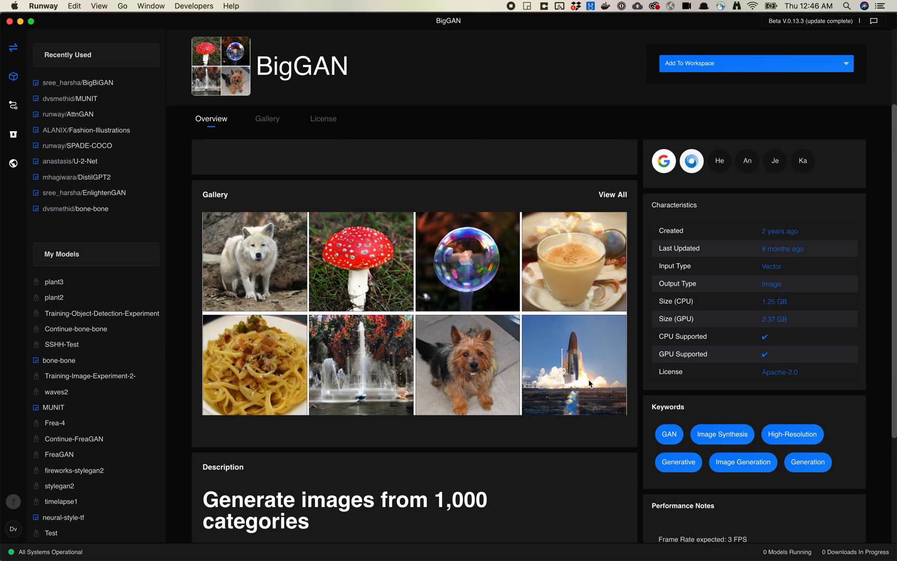
mouse_move(465, 382)
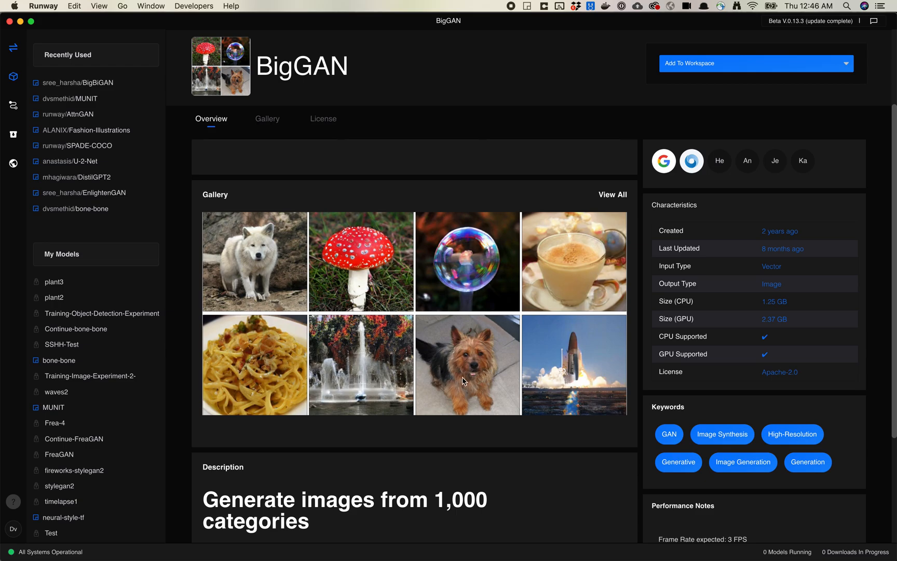
mouse_move(330, 330)
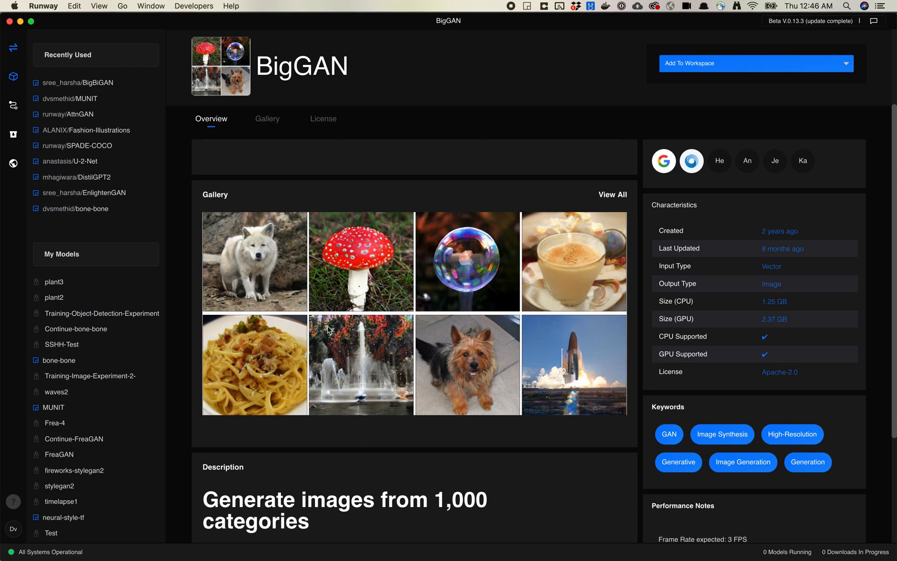
scroll("down", 3)
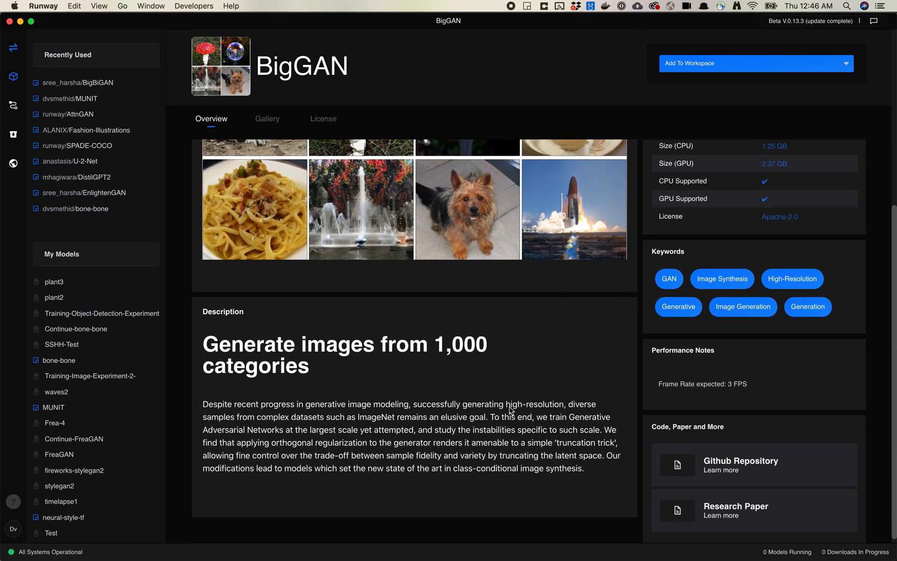
scroll("down", 3)
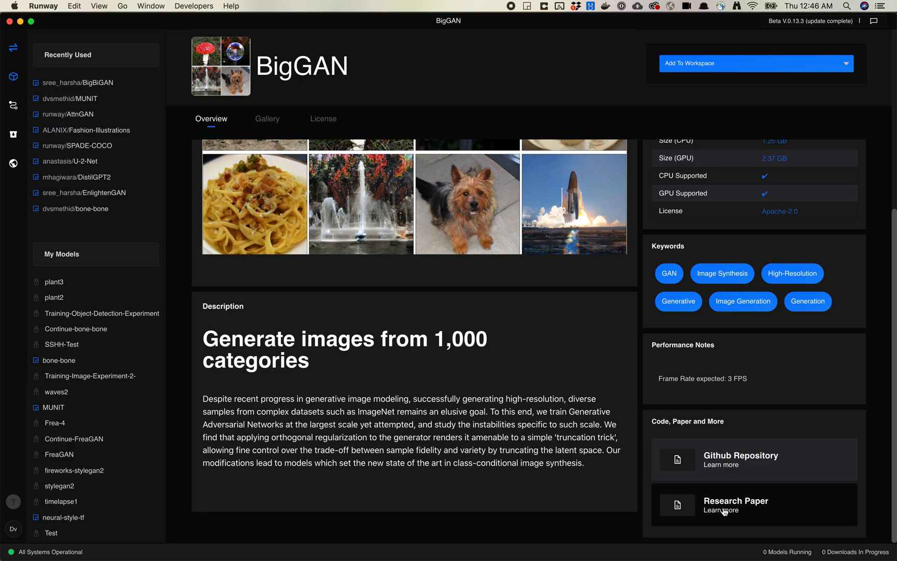
mouse_move(546, 403)
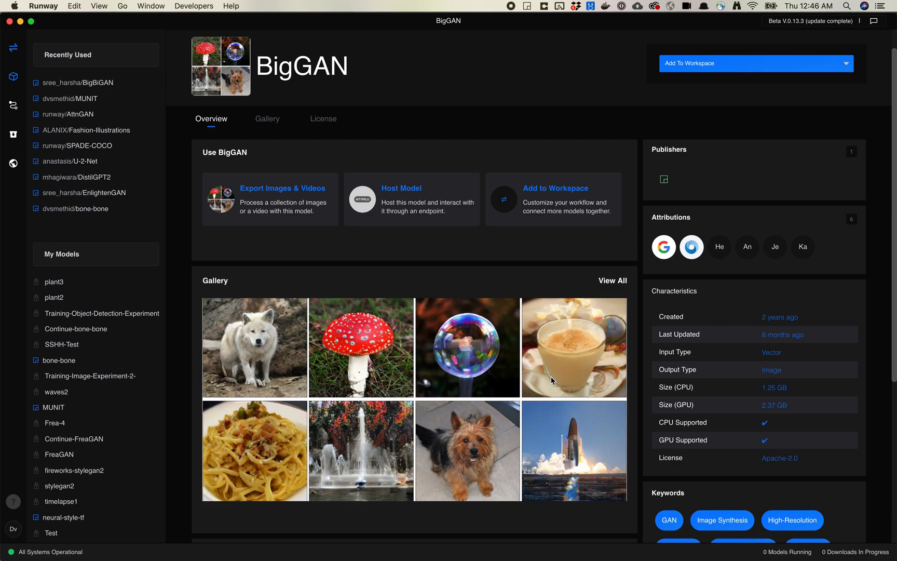
mouse_move(364, 372)
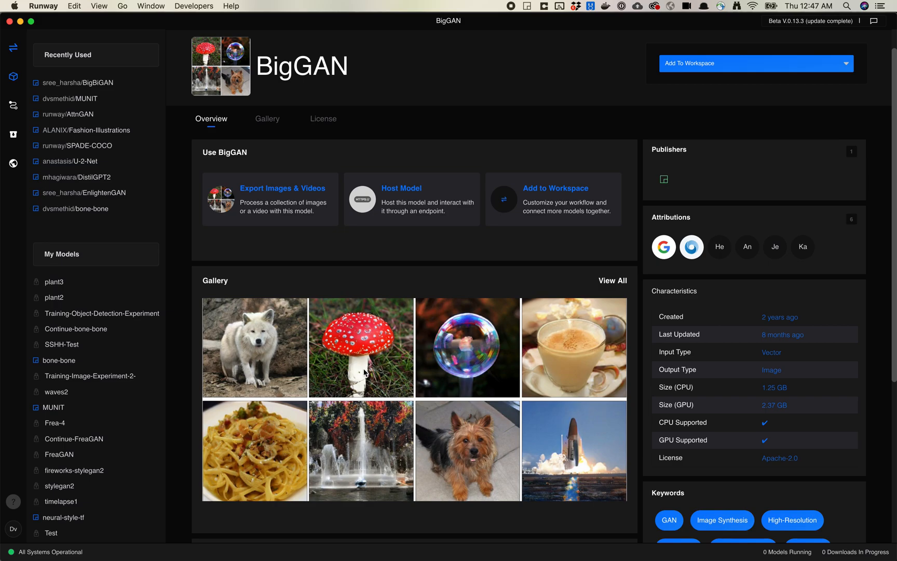
scroll("down", 3)
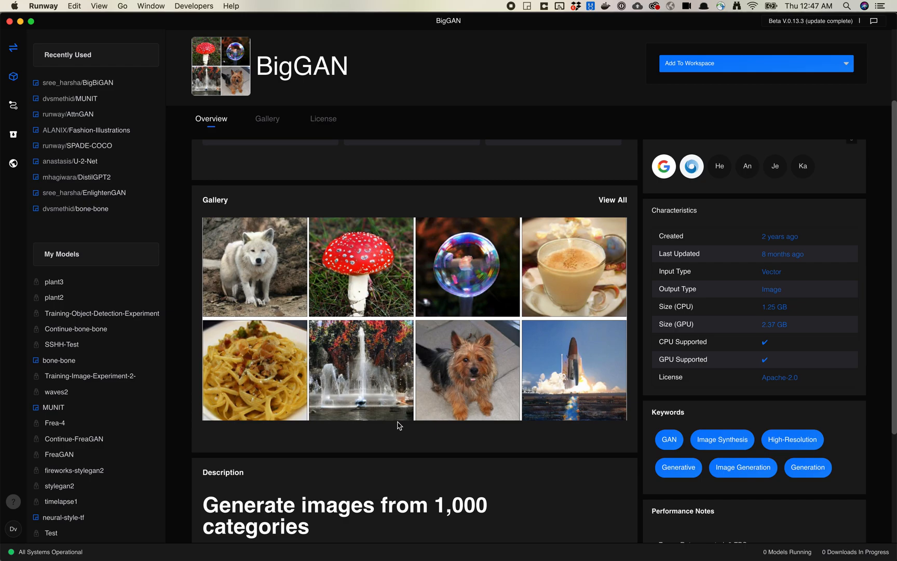
mouse_move(629, 91)
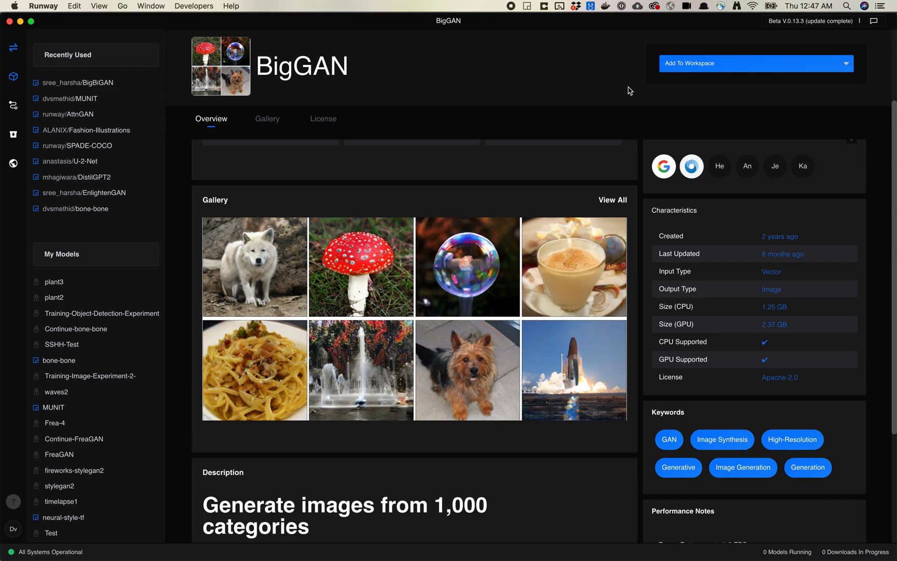
mouse_move(691, 75)
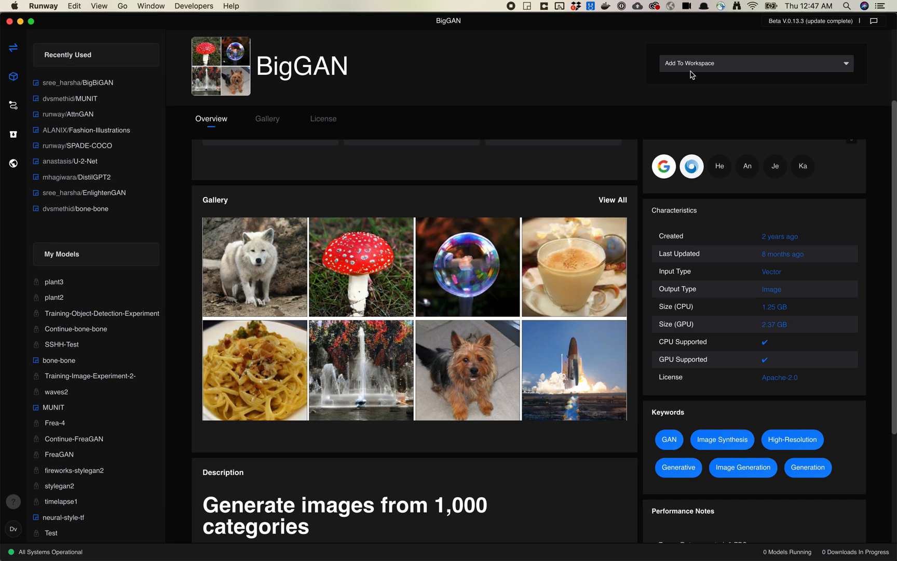
Add BigGAN to a new 'Huckleberry Manierism' workspace and run it remotely
left_click(755, 63)
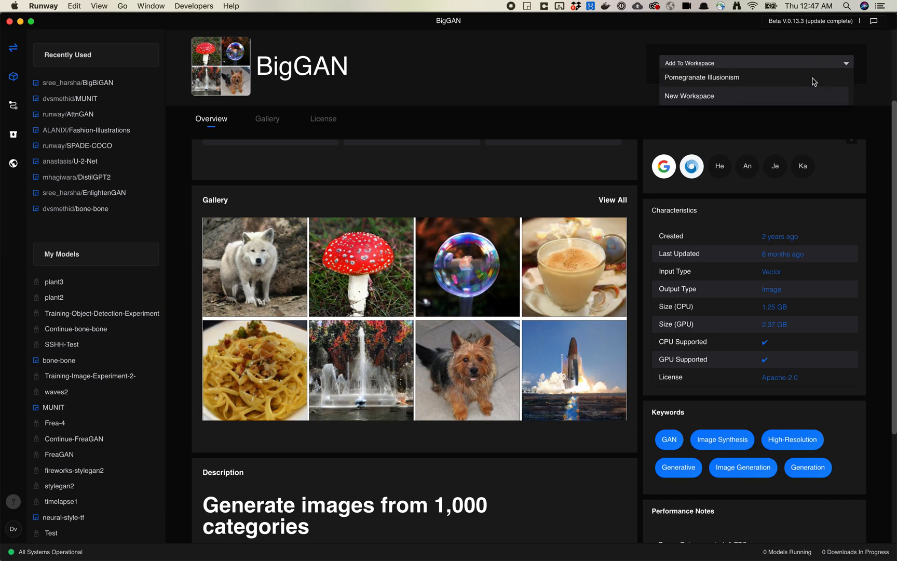
left_click(689, 95)
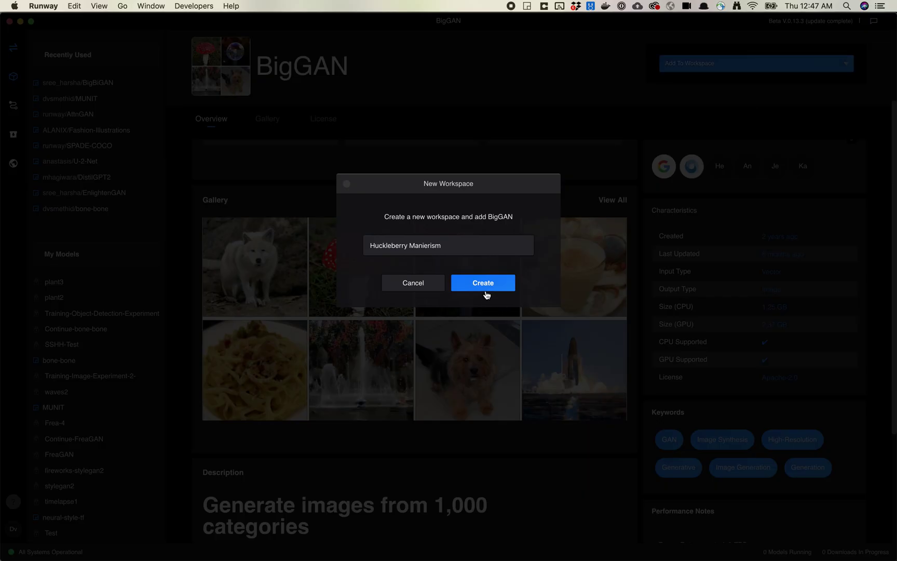
left_click(483, 282)
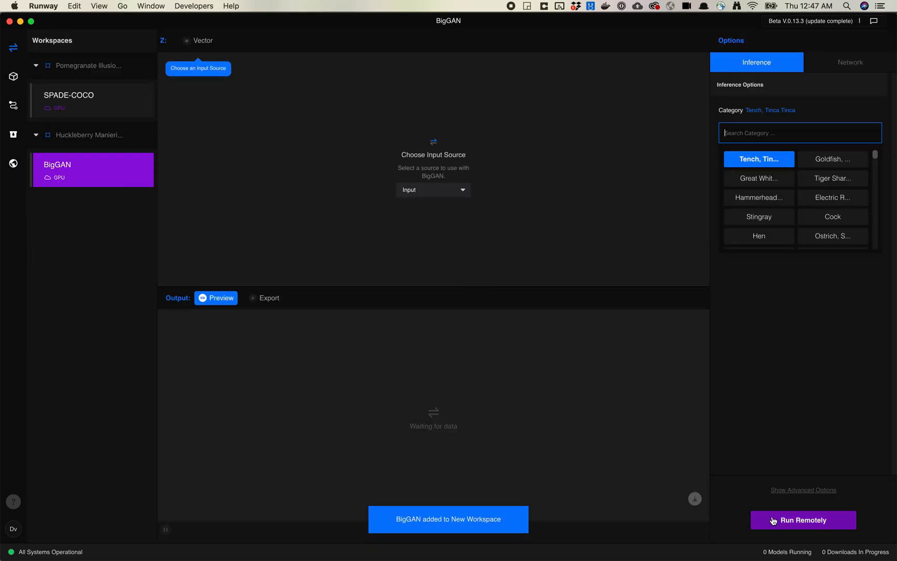
left_click(803, 520)
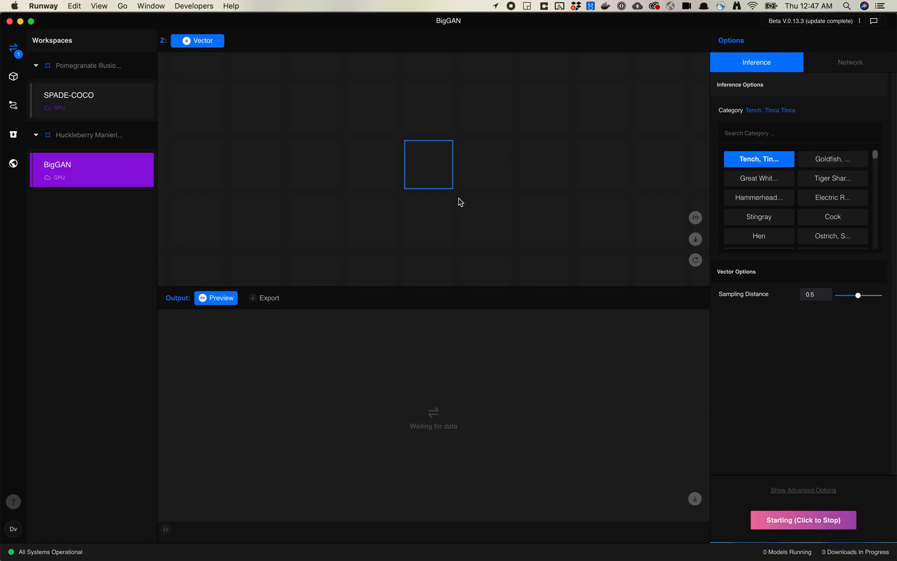
mouse_move(426, 154)
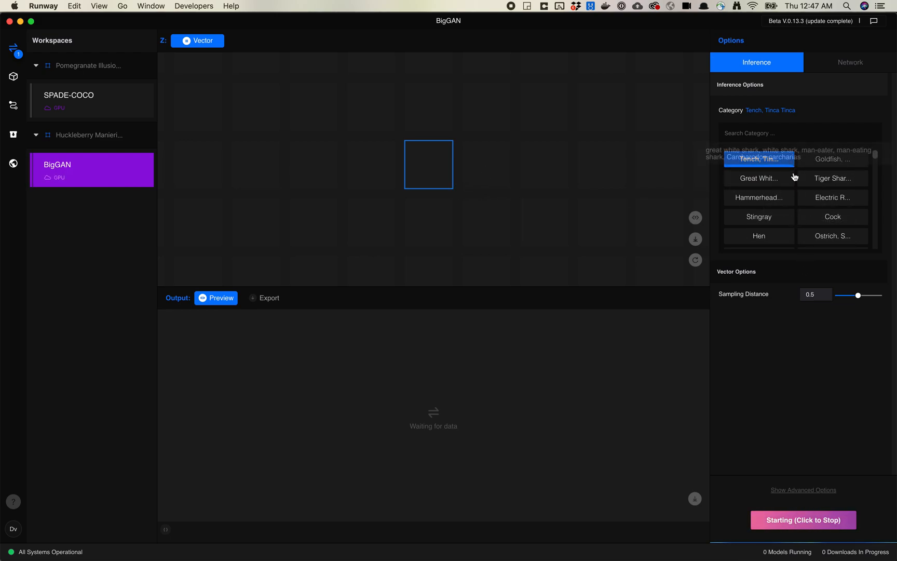
left_click(759, 159)
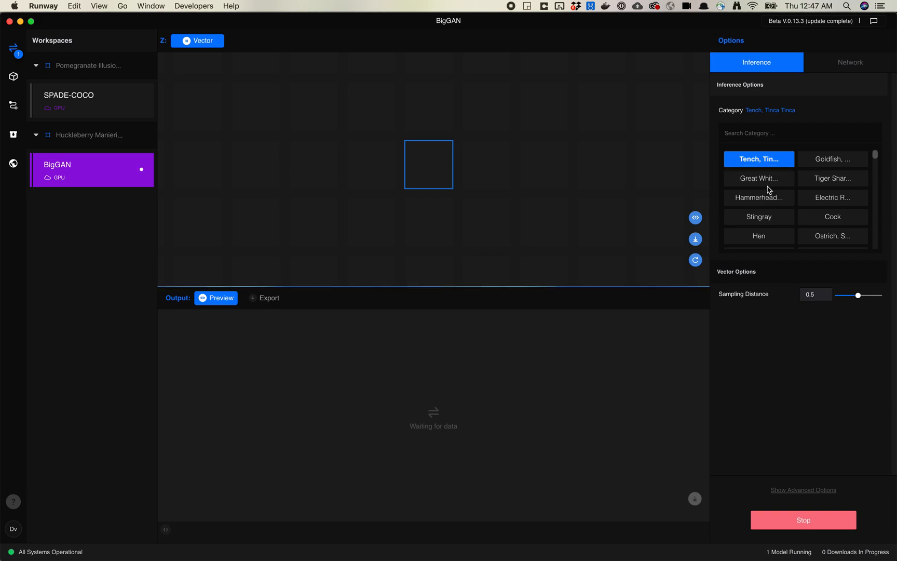
mouse_move(770, 210)
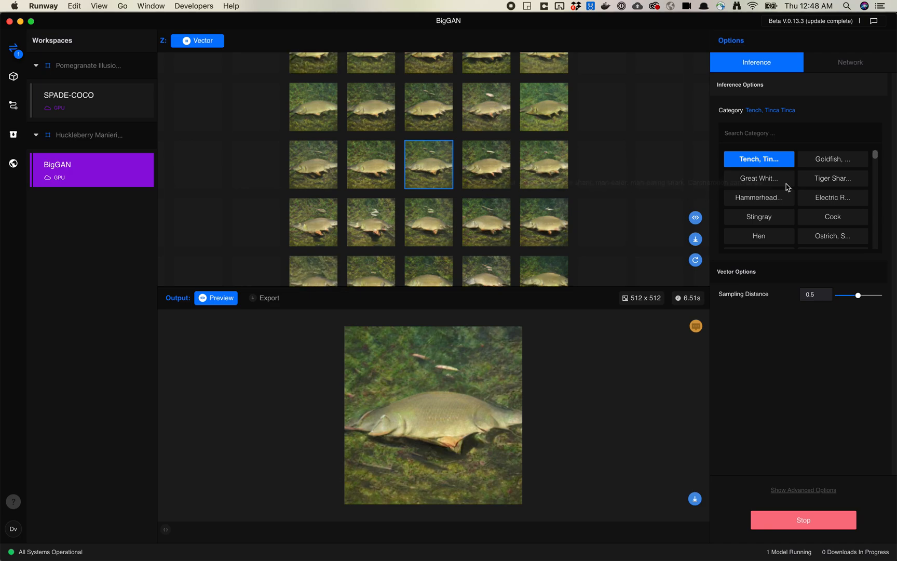
Change the category from Kite to Vulture and preview two vulture thumbnails
scroll("down", 3)
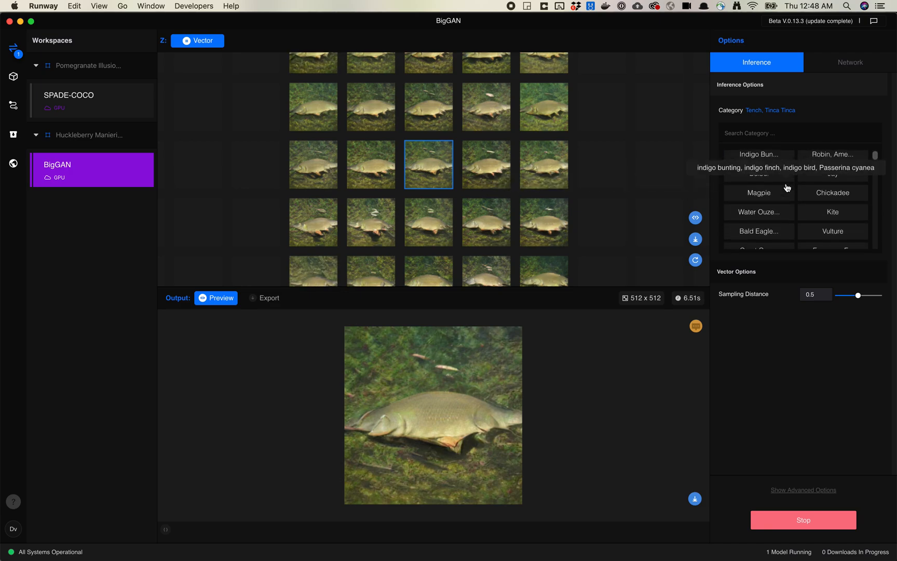
mouse_move(809, 214)
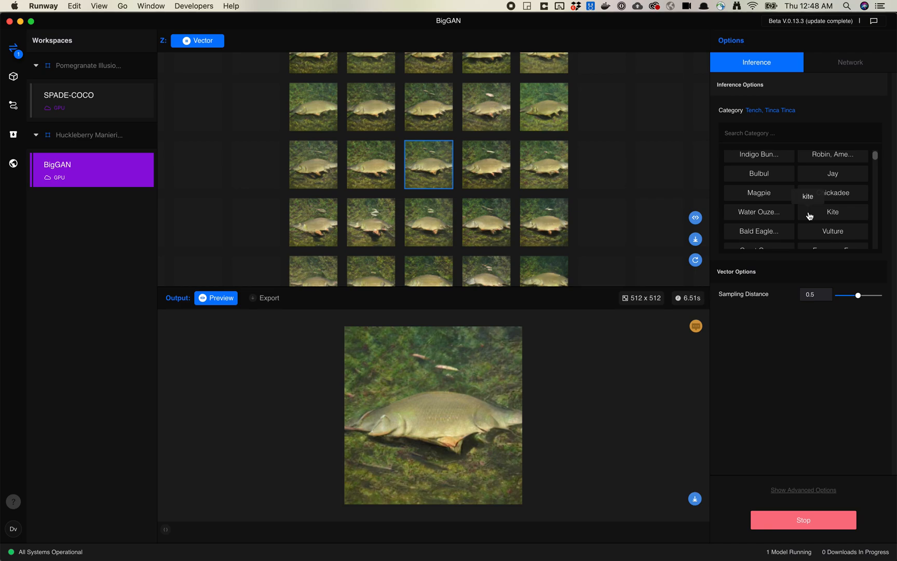
scroll("down", 3)
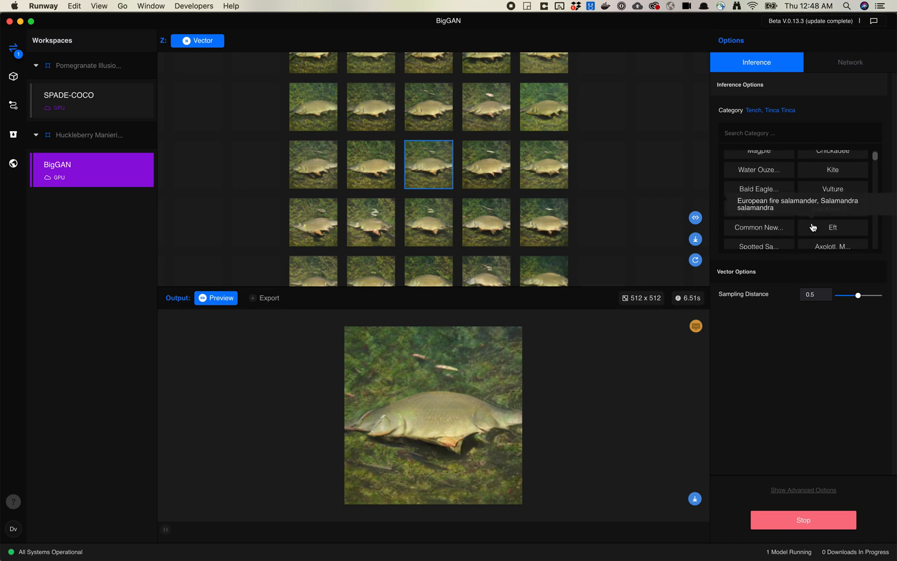
mouse_move(840, 176)
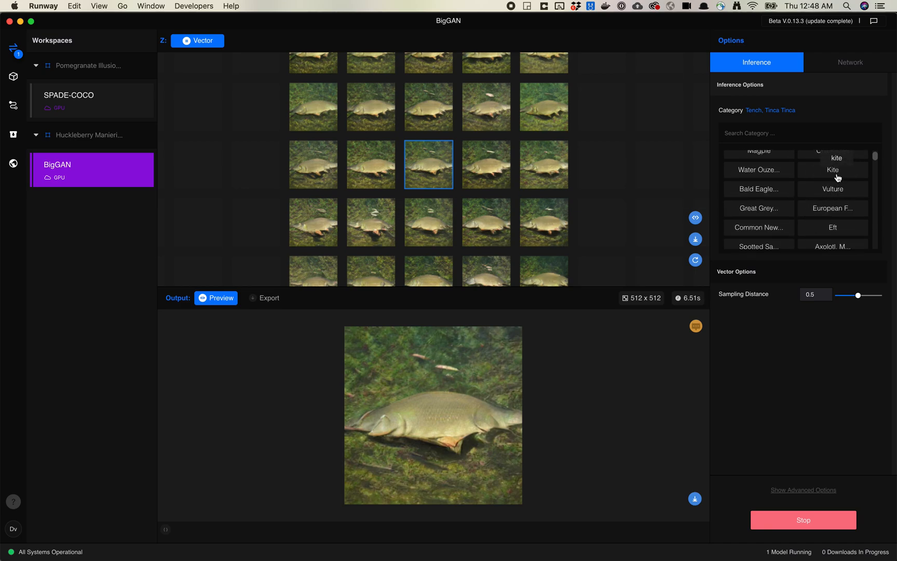
left_click(832, 170)
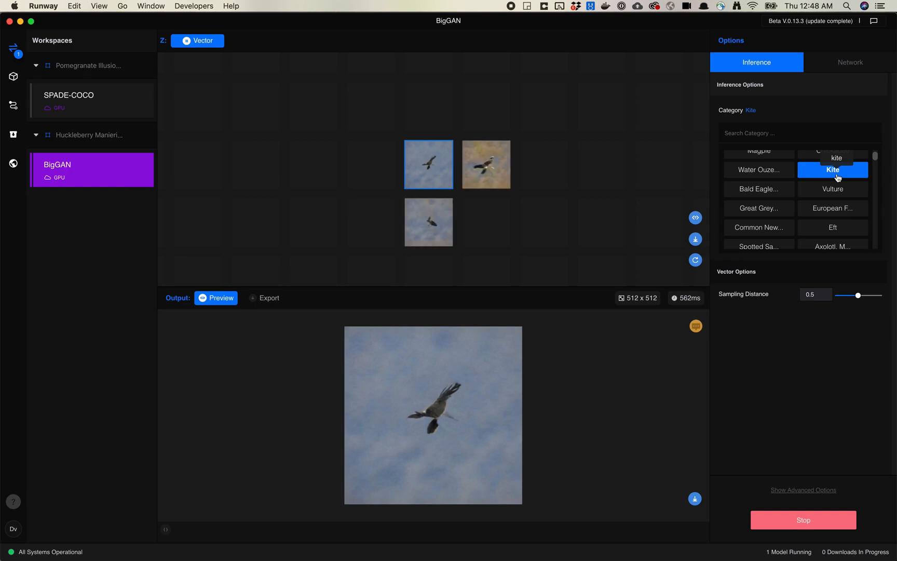
left_click(832, 189)
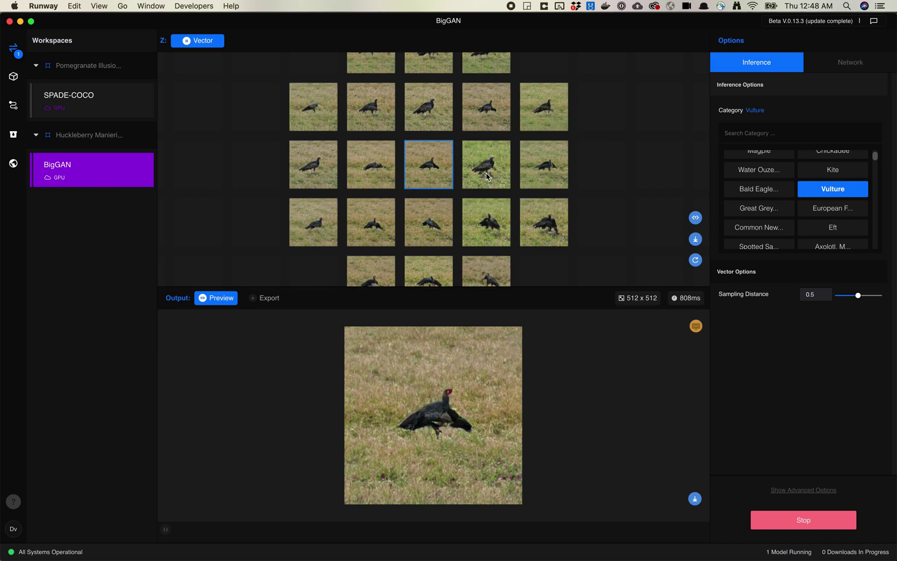
left_click(486, 165)
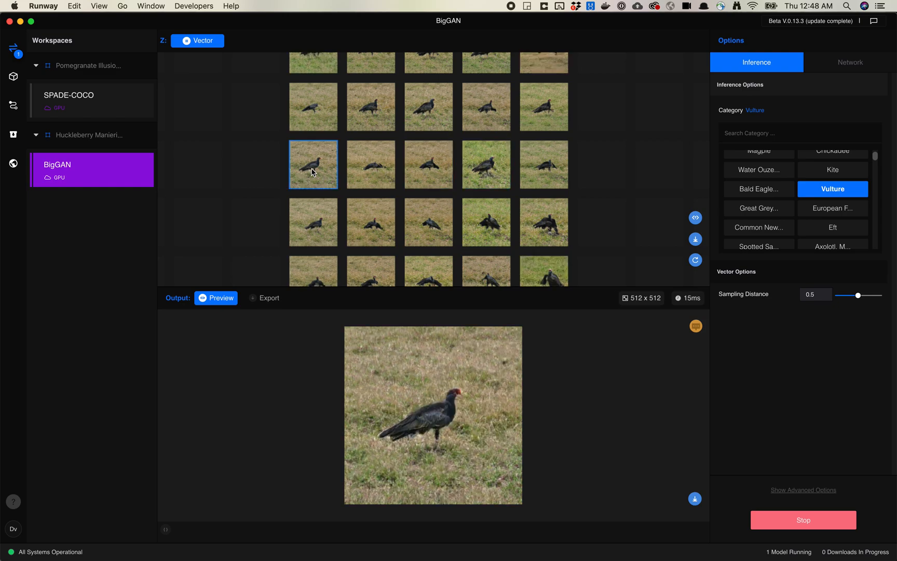
left_click(487, 223)
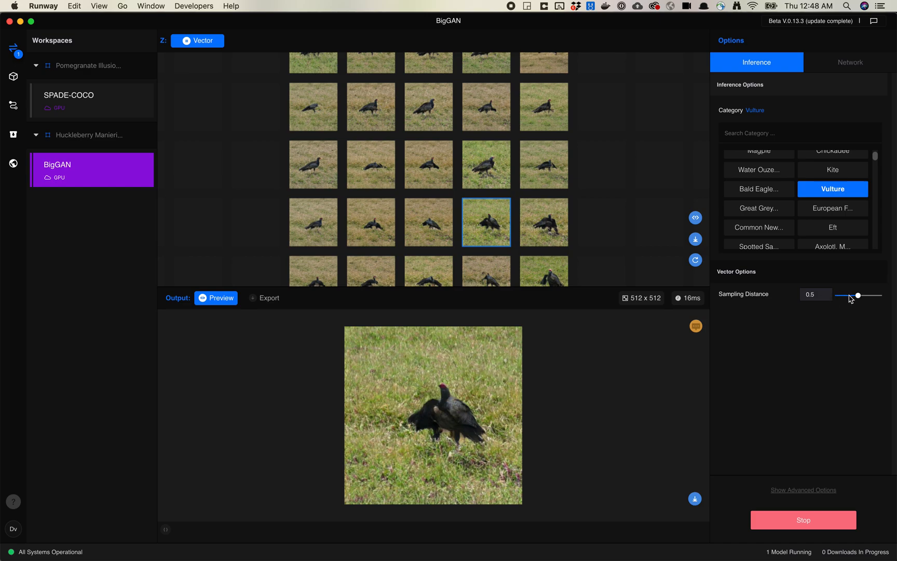
Compare sampling distances between 1 and 0.24, settle at 0.132, and preview close vulture variations
left_click_drag(857, 295, 879, 295)
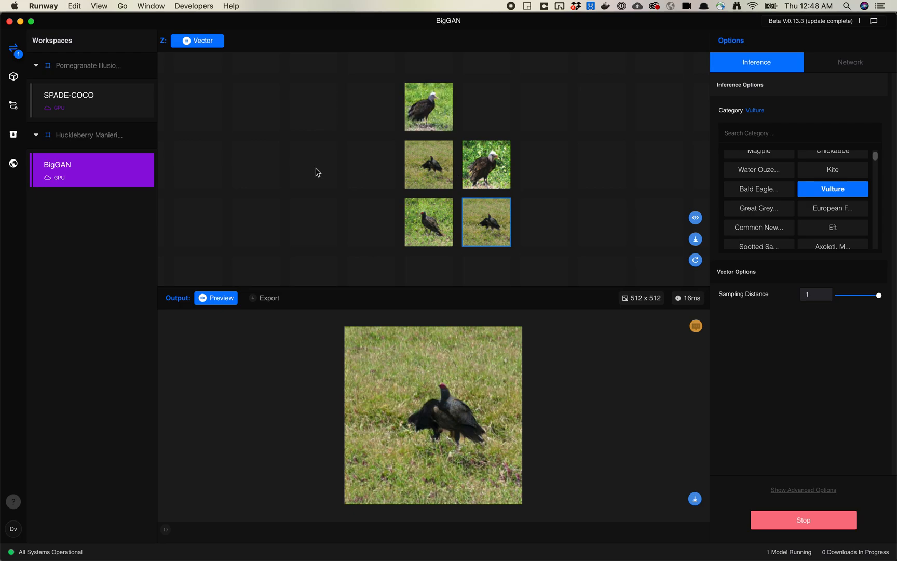
left_click(428, 106)
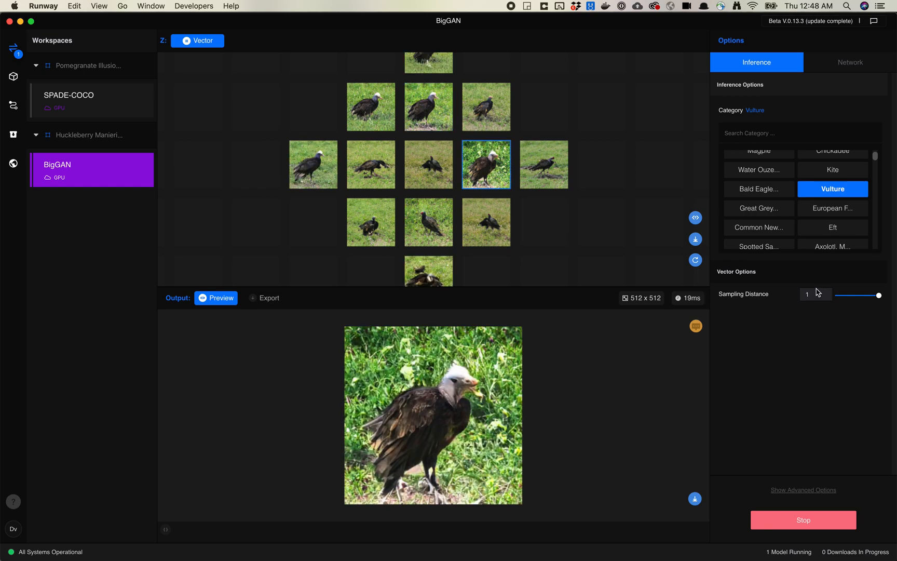
left_click_drag(877, 294, 847, 294)
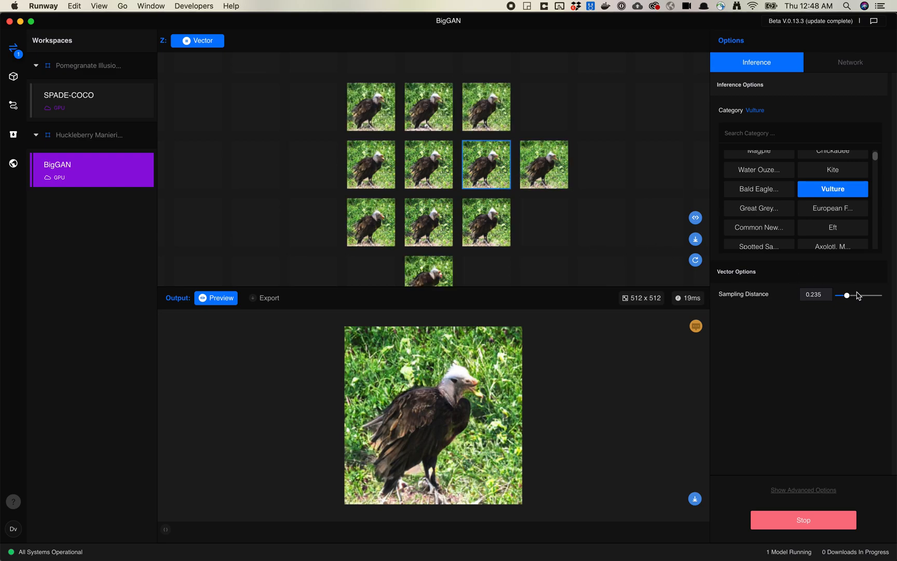
left_click_drag(847, 295, 878, 296)
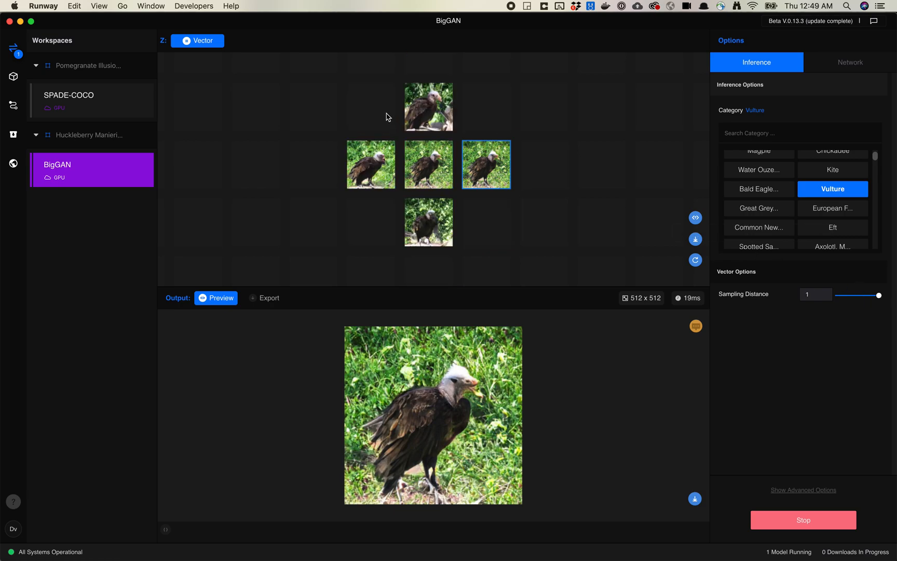
left_click(428, 107)
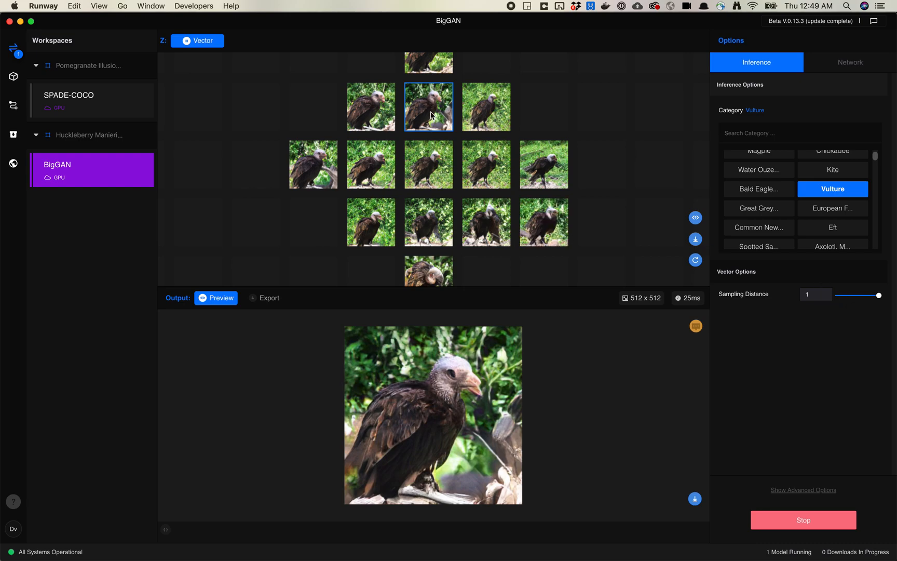
left_click_drag(877, 295, 841, 294)
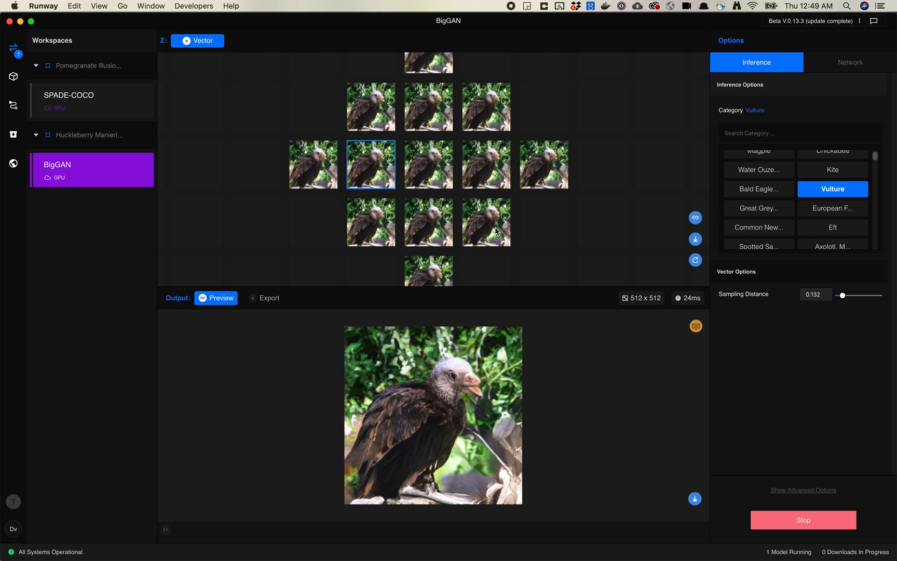
left_click(486, 222)
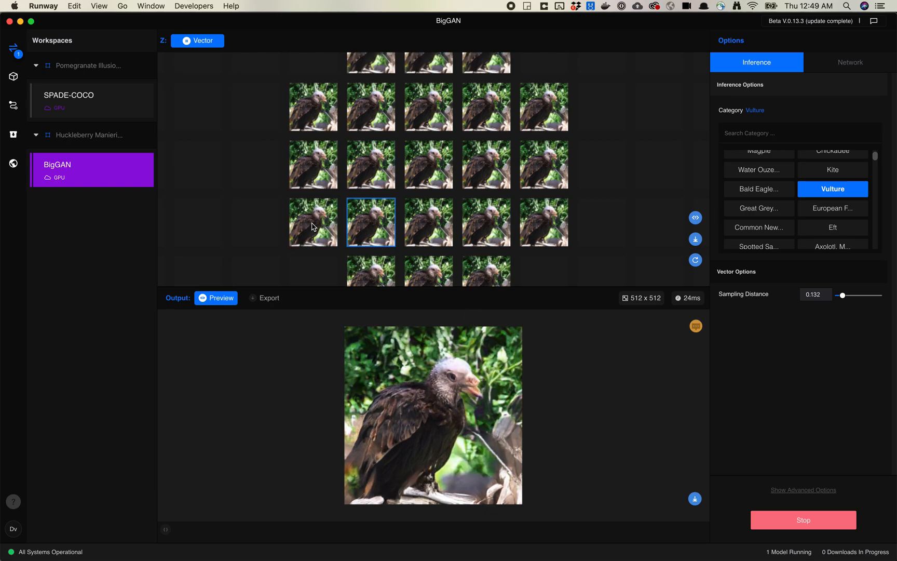
left_click(313, 222)
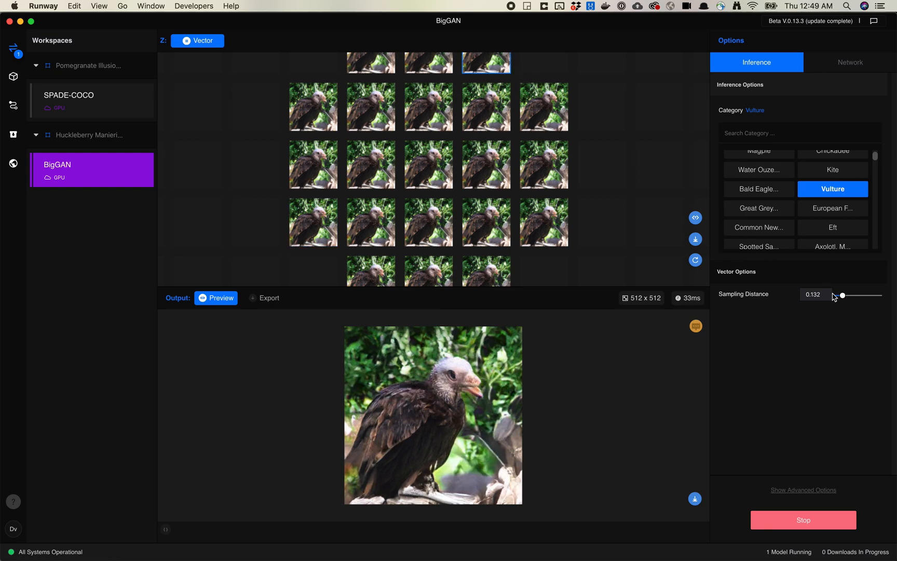
scroll("down", 3)
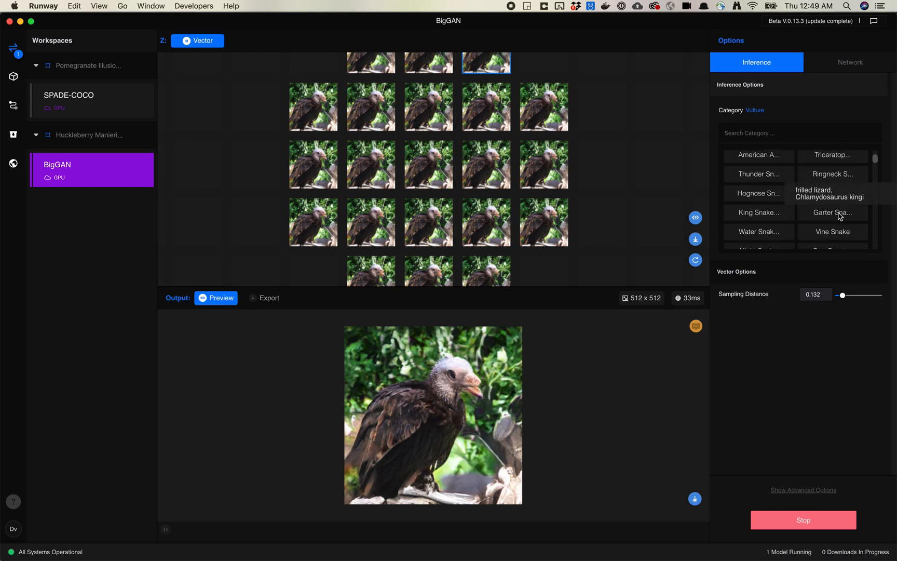
scroll("down", 3)
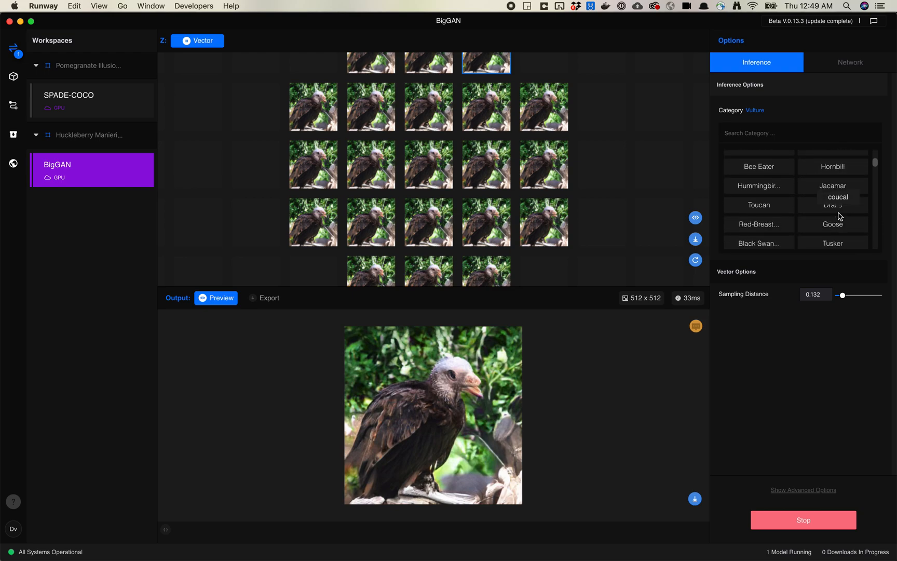
scroll("down", 3)
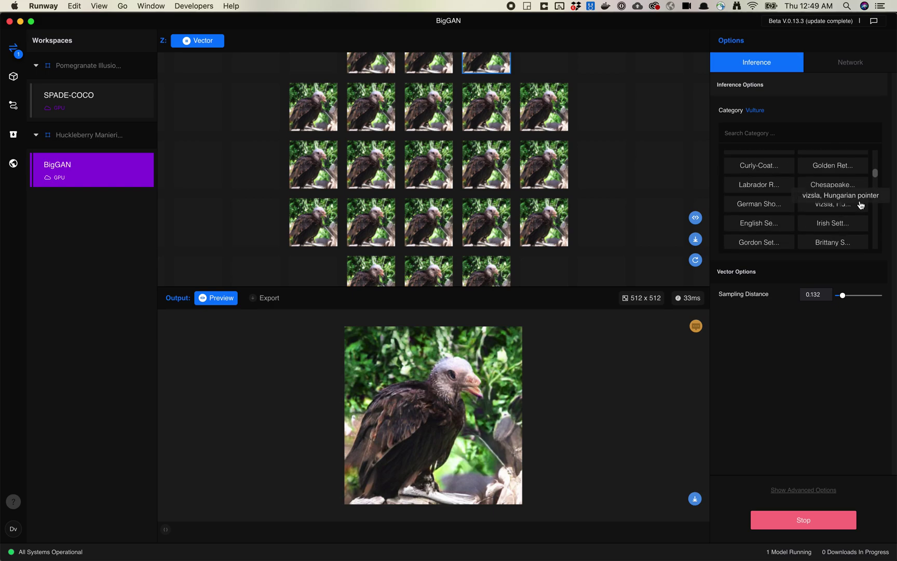
mouse_move(876, 178)
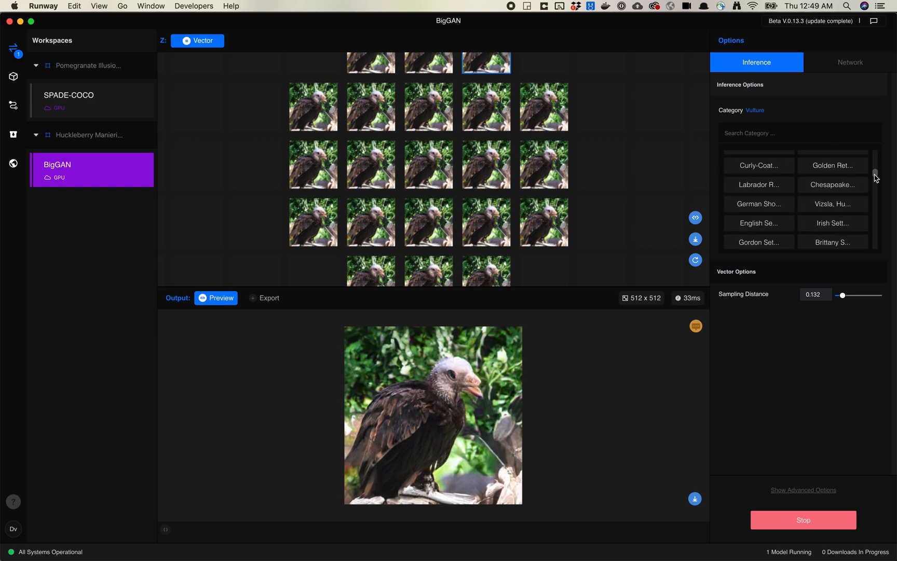
scroll("down", 3)
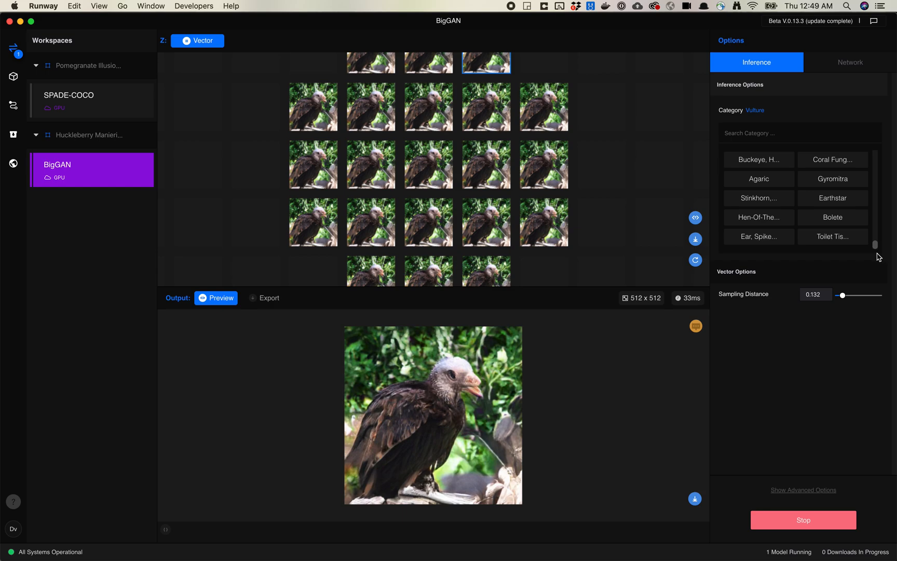
scroll("down", 3)
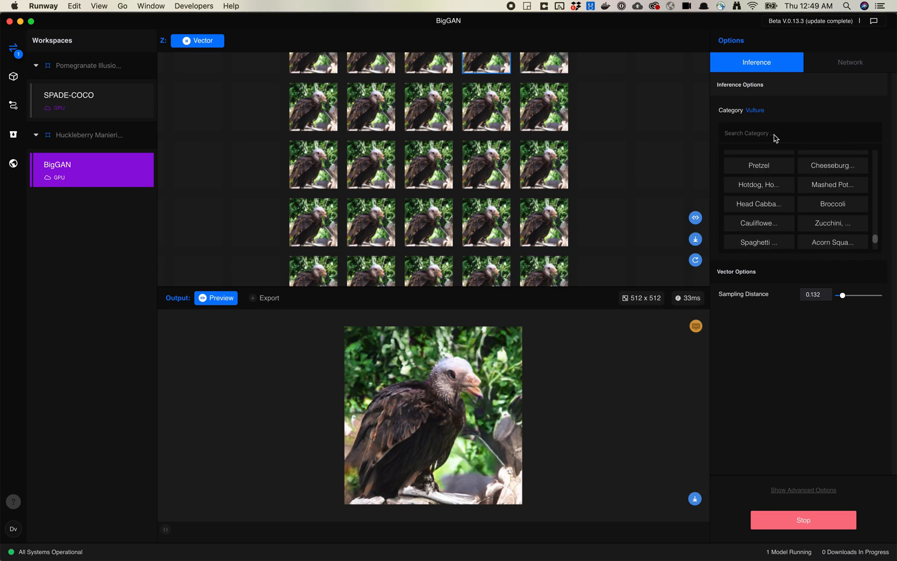
Search 'pizza', choose the Pizza, Pizza Pie category and raise sampling distance to 1
type("pizza")
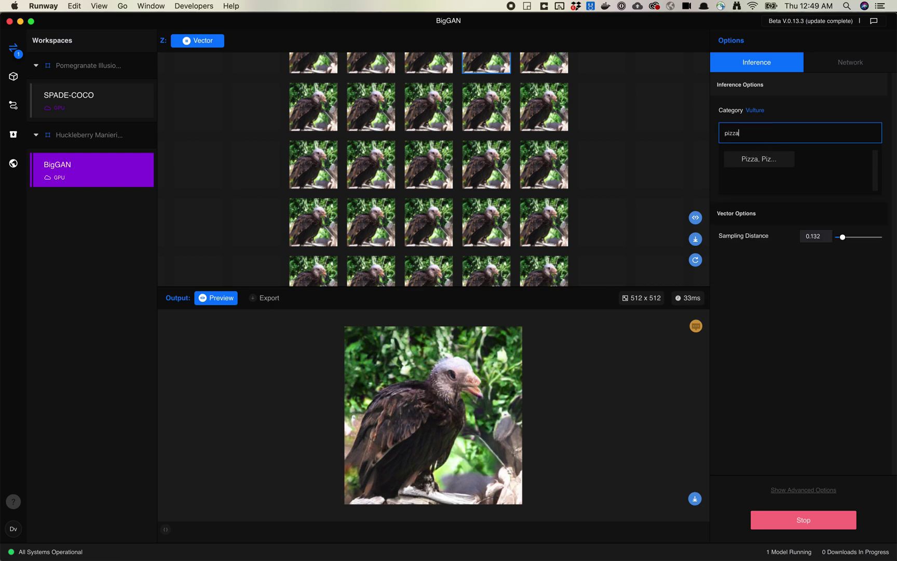
left_click(759, 159)
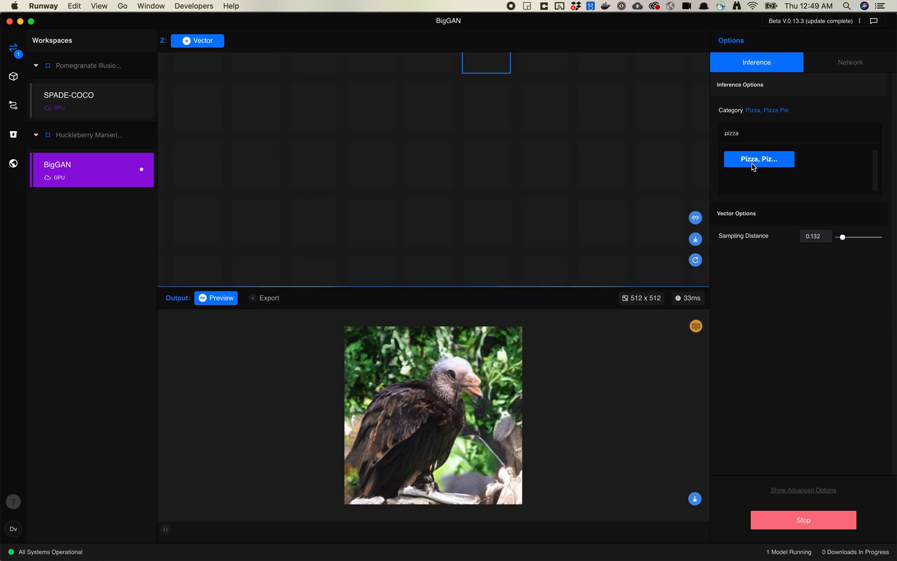
left_click(758, 159)
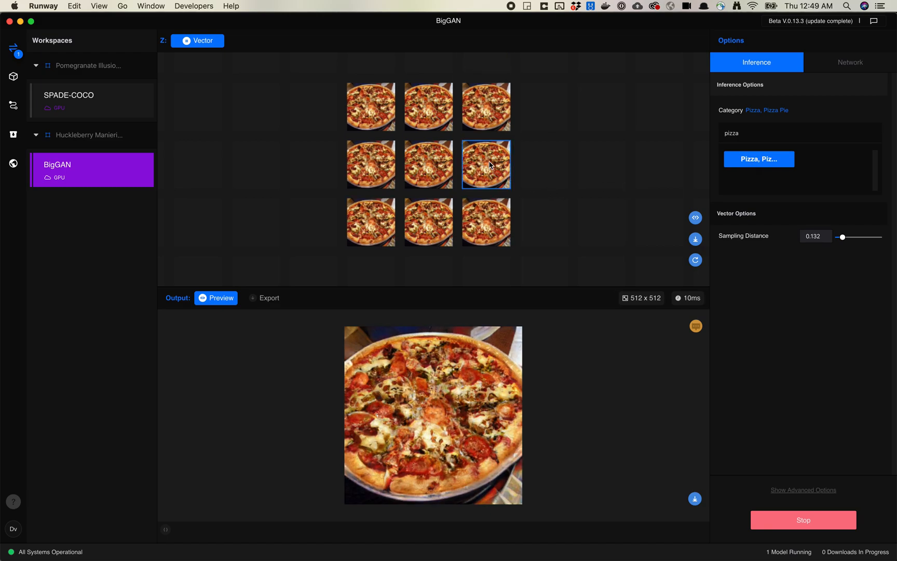
left_click_drag(841, 236, 871, 236)
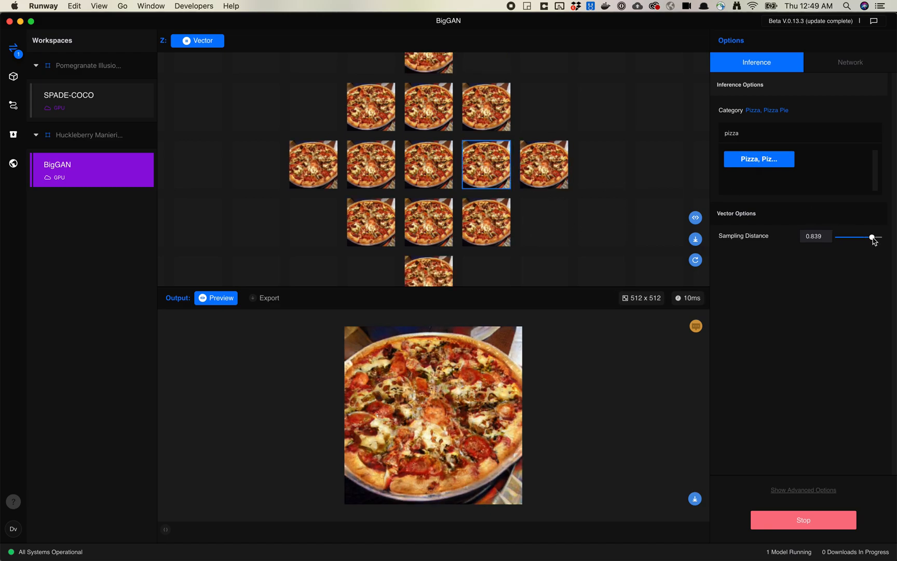
left_click_drag(871, 237, 879, 236)
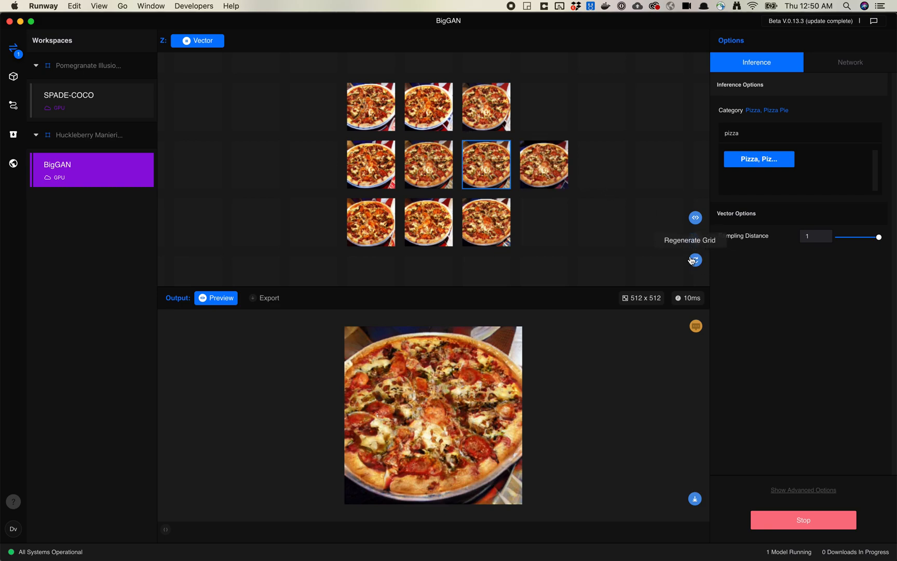
left_click(695, 259)
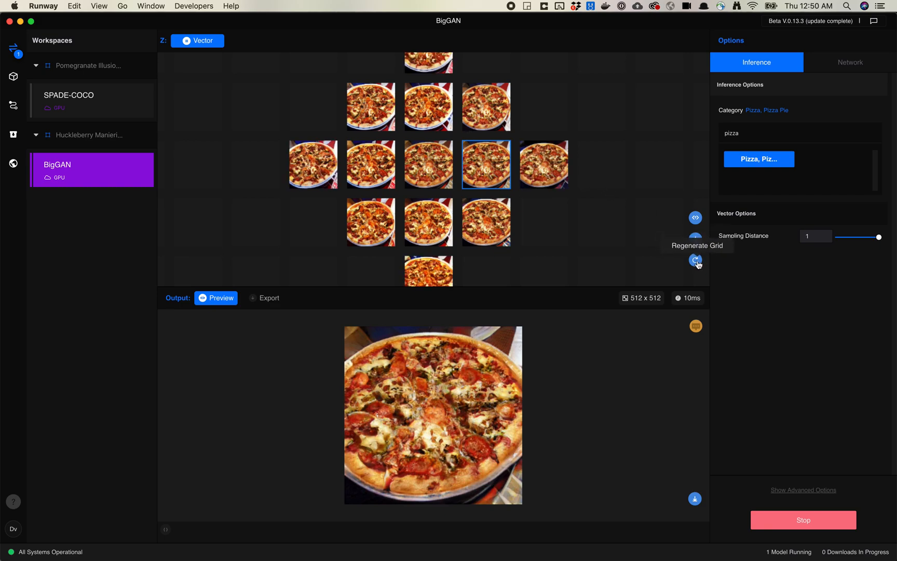
left_click(695, 260)
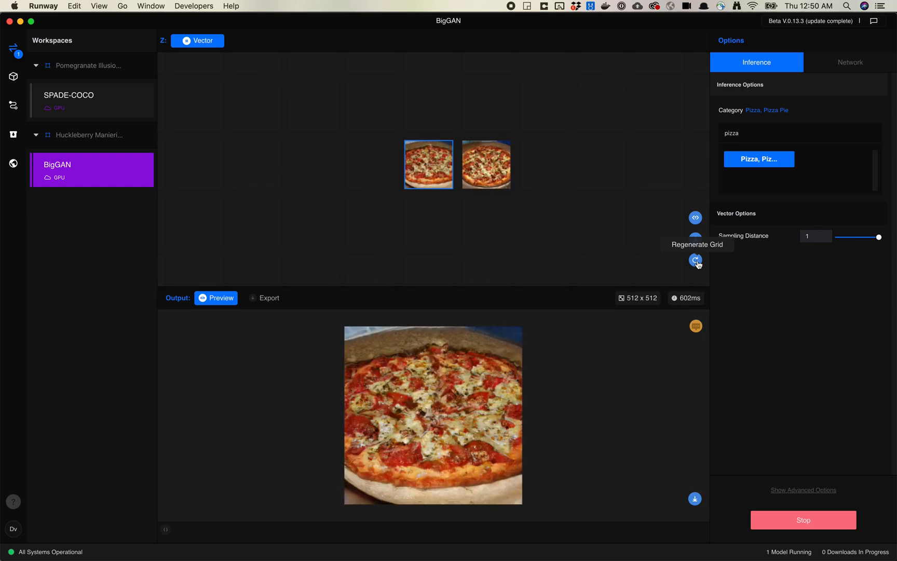
left_click(695, 260)
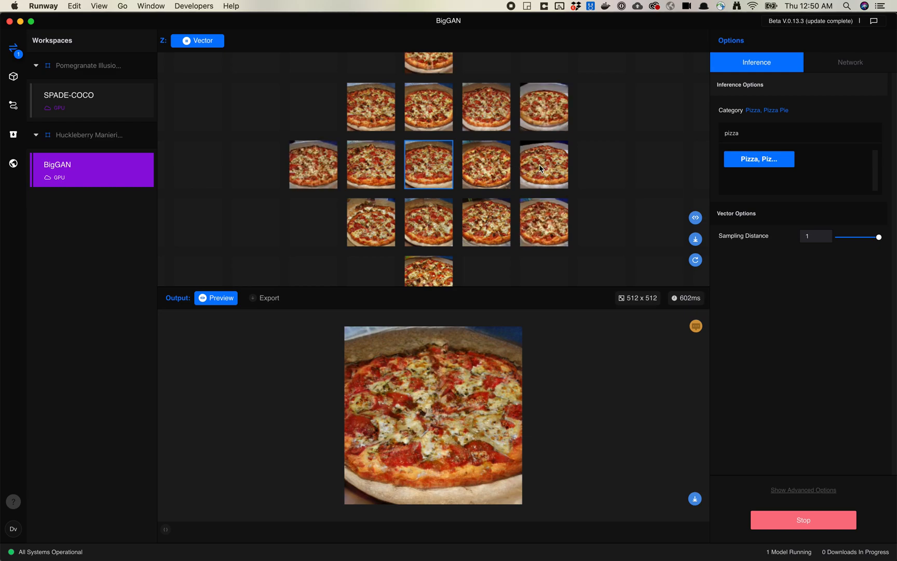
left_click(543, 164)
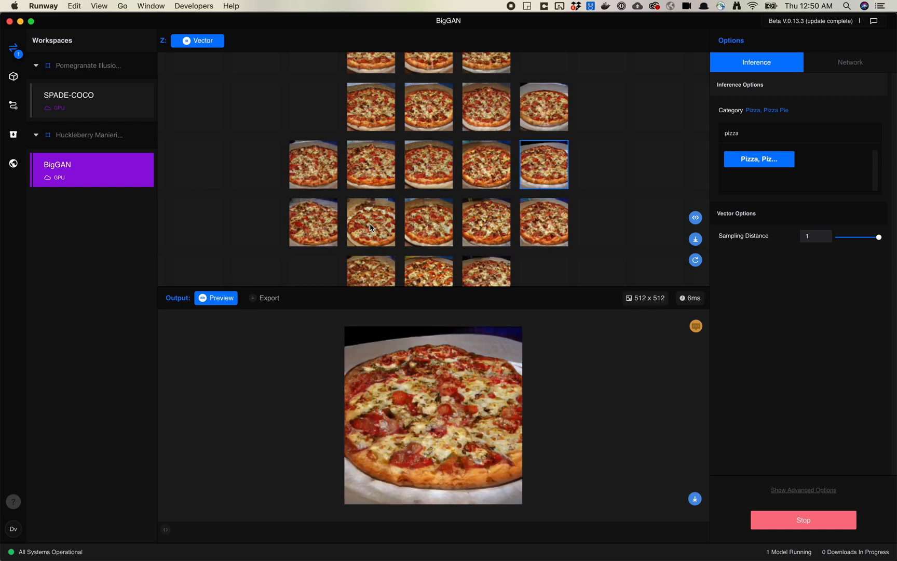
left_click(312, 164)
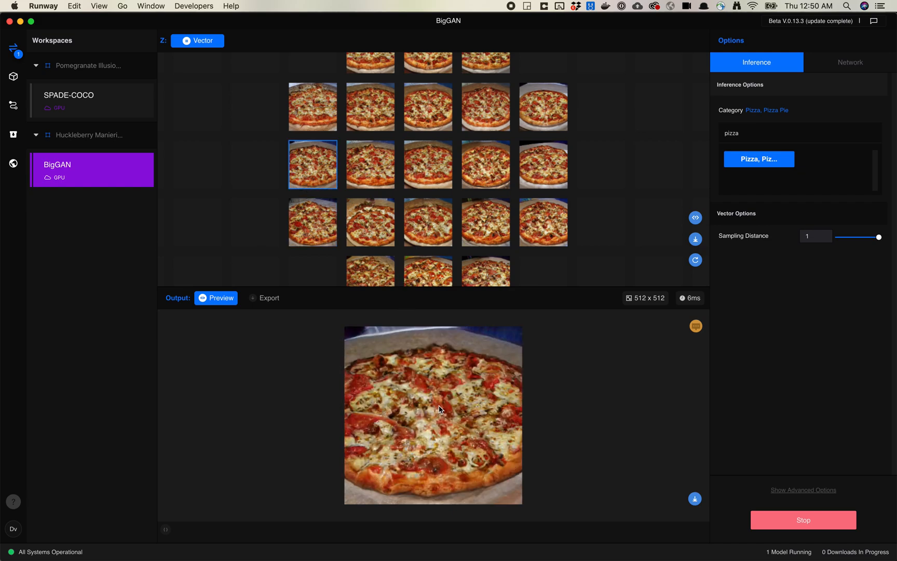
mouse_move(308, 100)
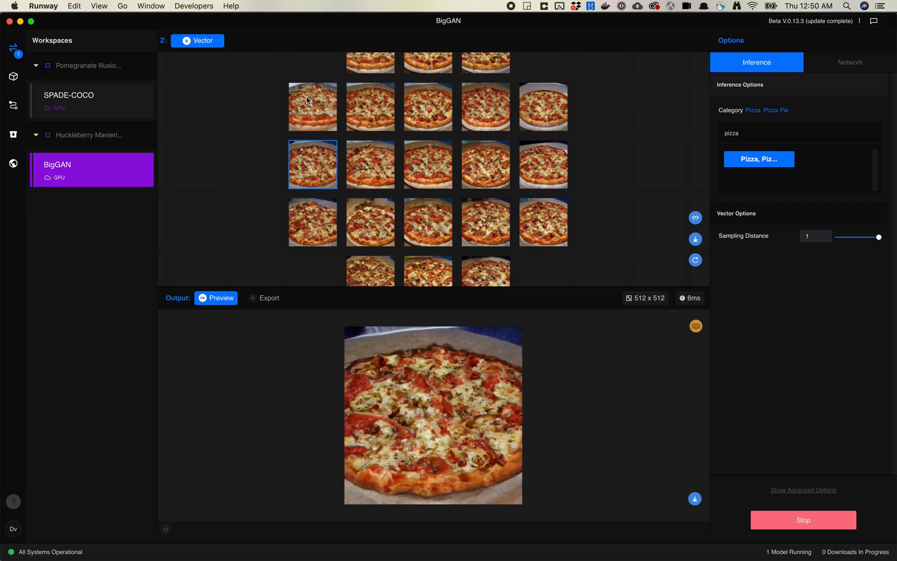
left_click(312, 106)
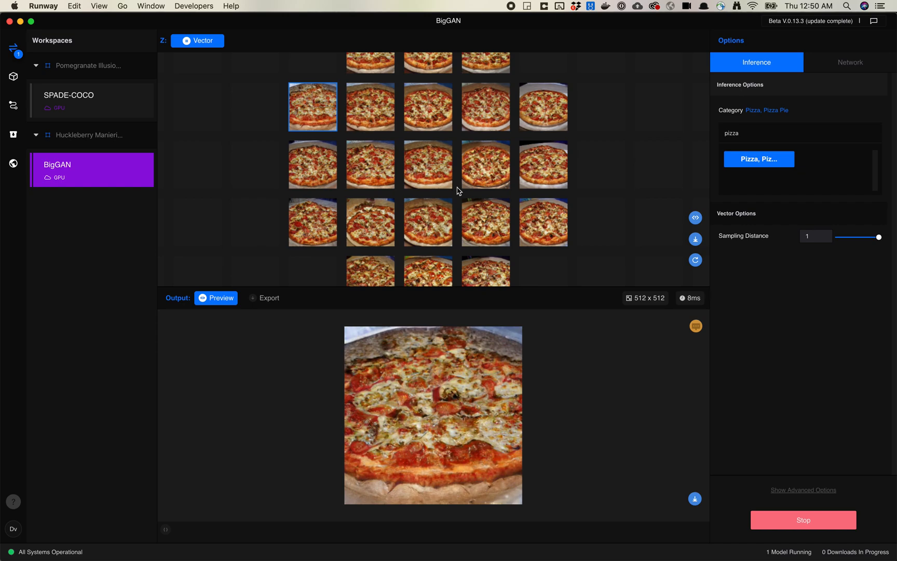
left_click(427, 272)
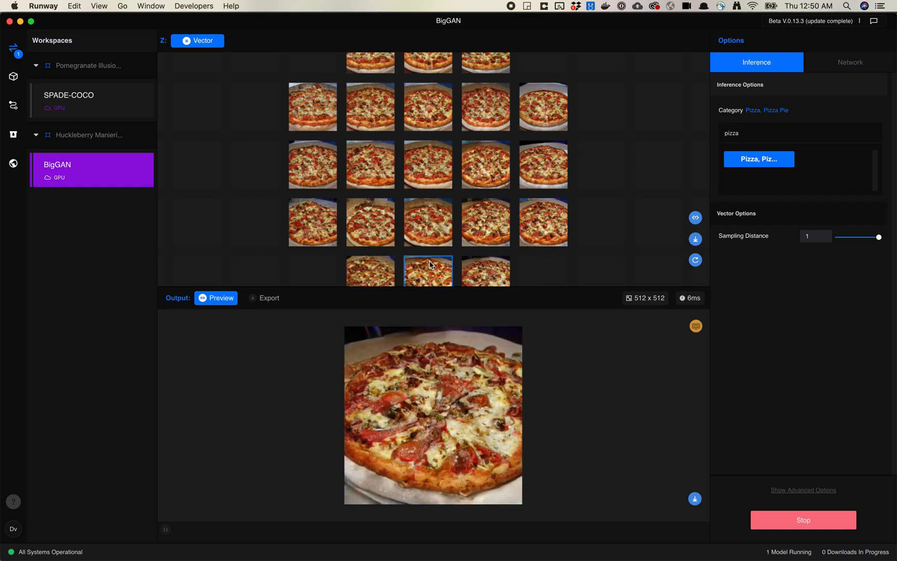
left_click(370, 222)
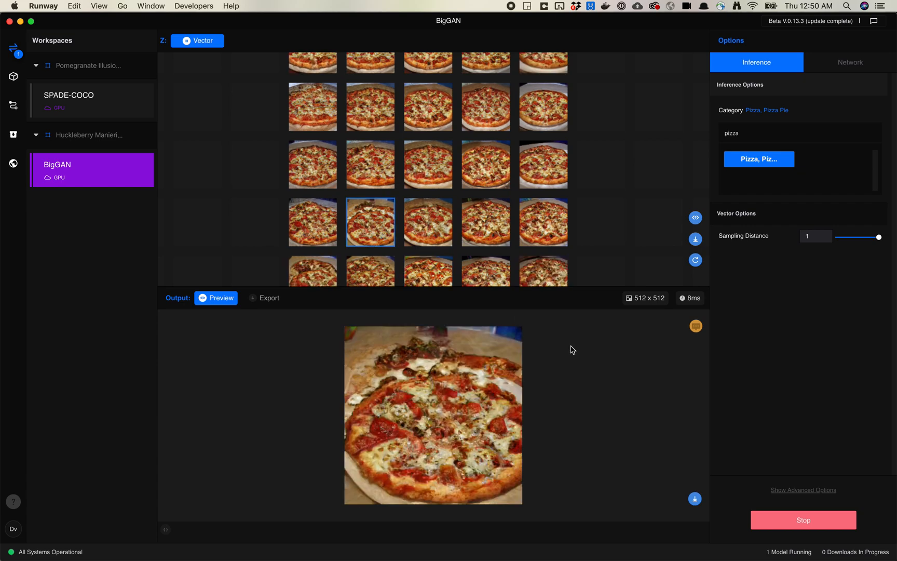
mouse_move(695, 498)
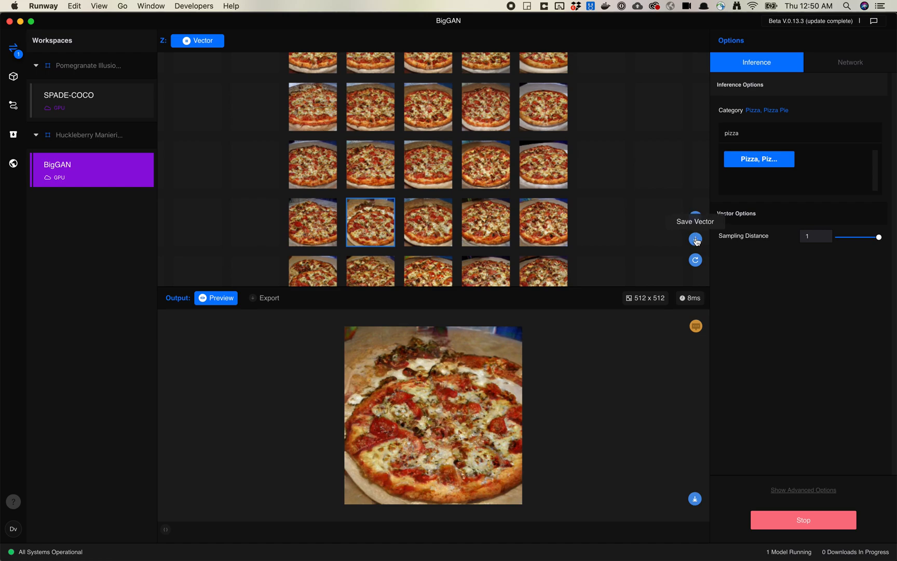
Save the pizza vector and dismiss the 'File saved' notice
left_click(695, 239)
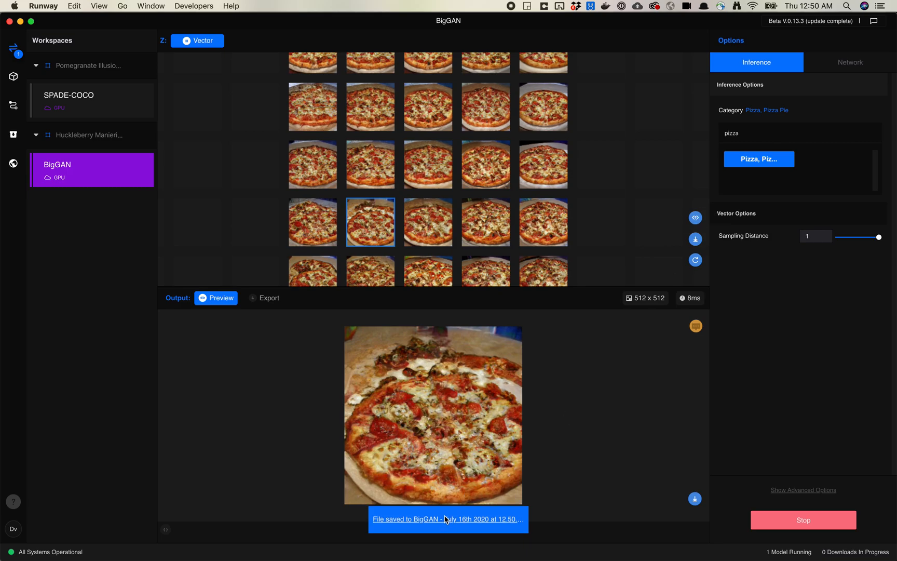
left_click(448, 519)
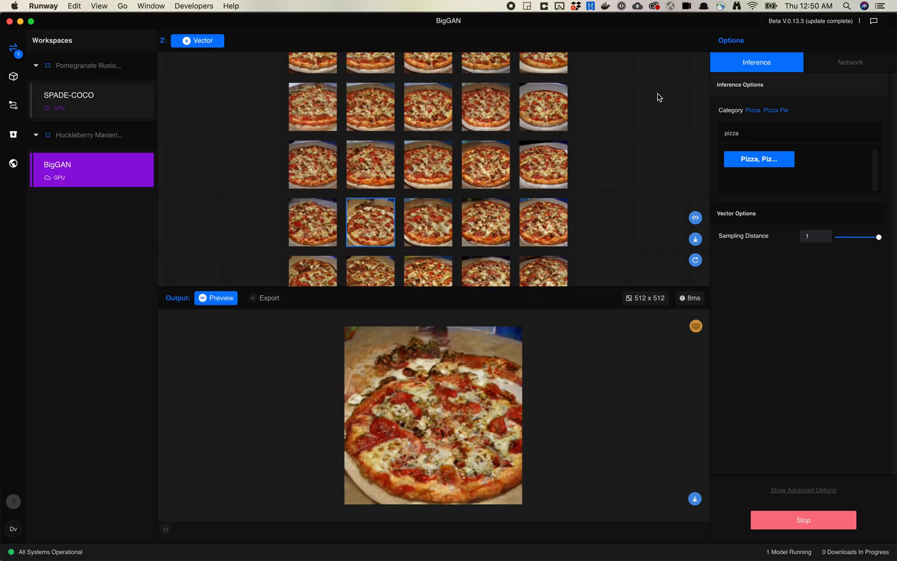
mouse_move(803, 63)
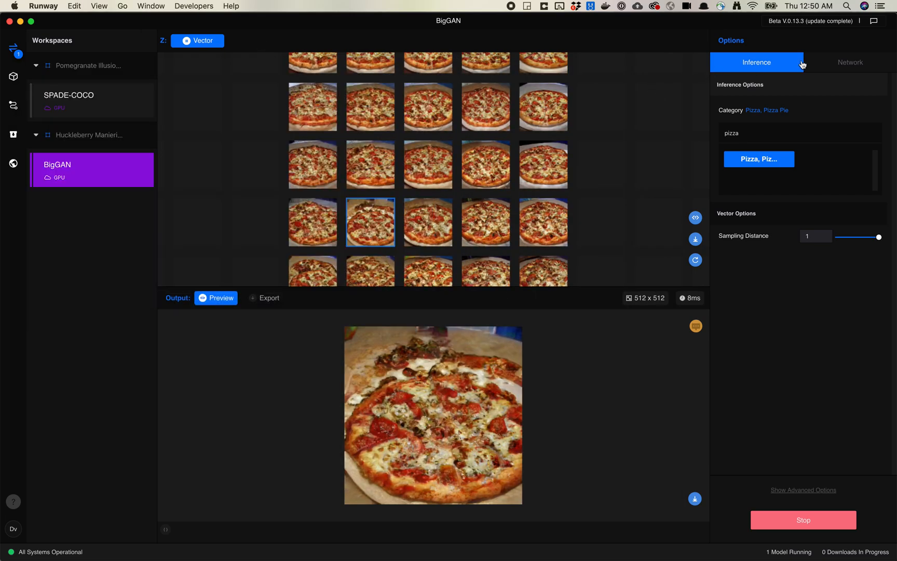
View the Network tab's hosting and API specs, then return to the Inference tab
left_click(855, 62)
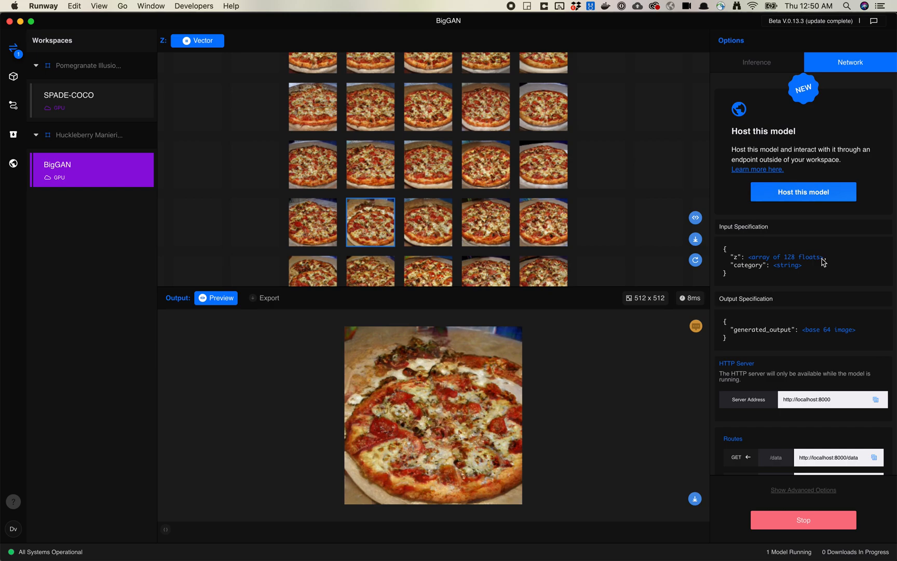
mouse_move(823, 272)
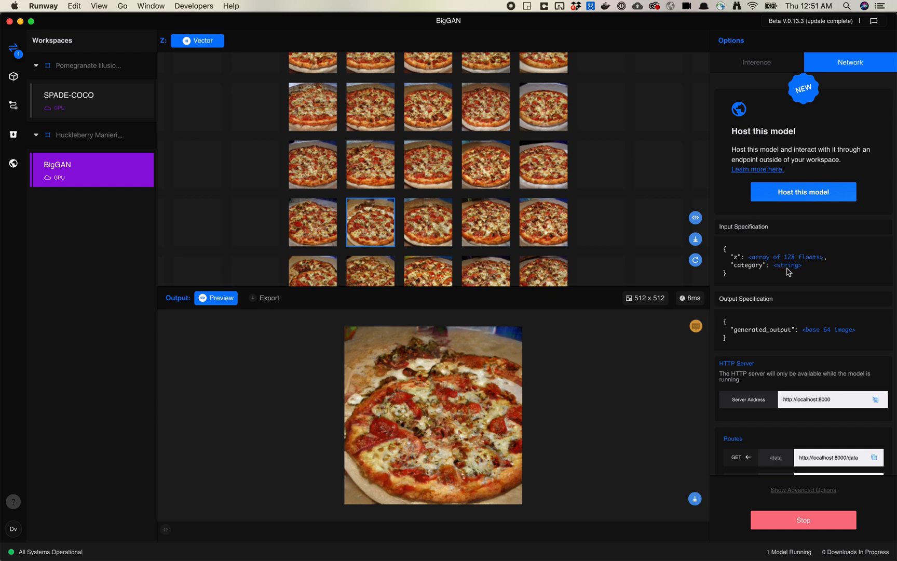
mouse_move(782, 267)
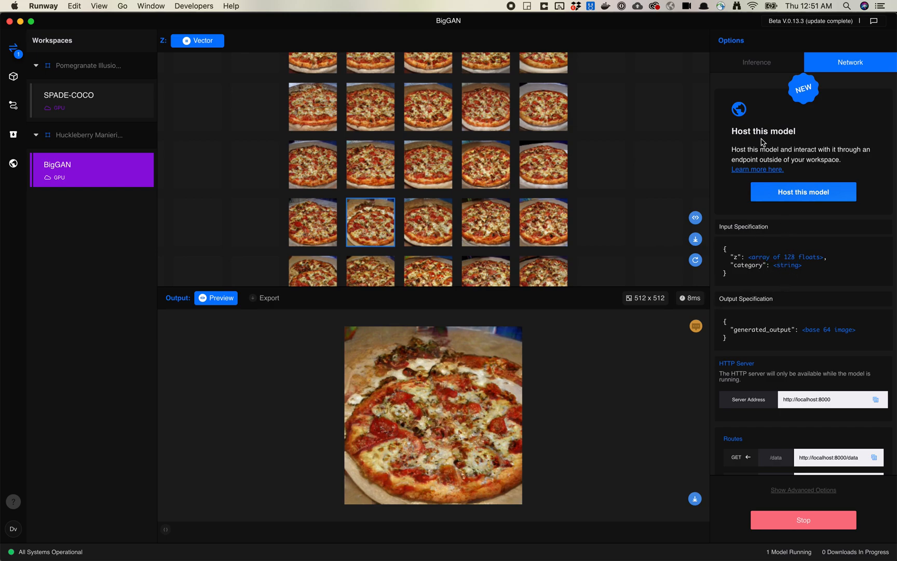
mouse_move(803, 266)
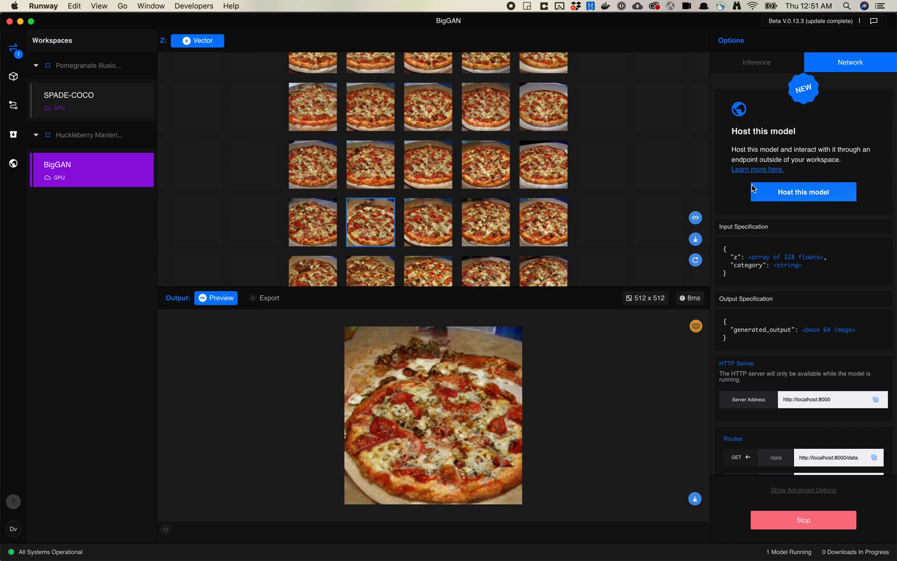
left_click(757, 63)
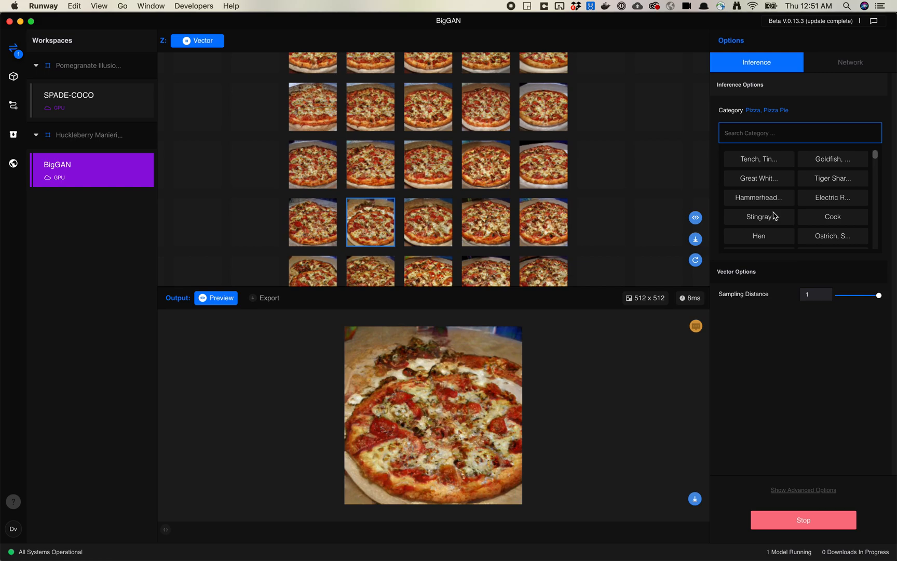
mouse_move(695, 218)
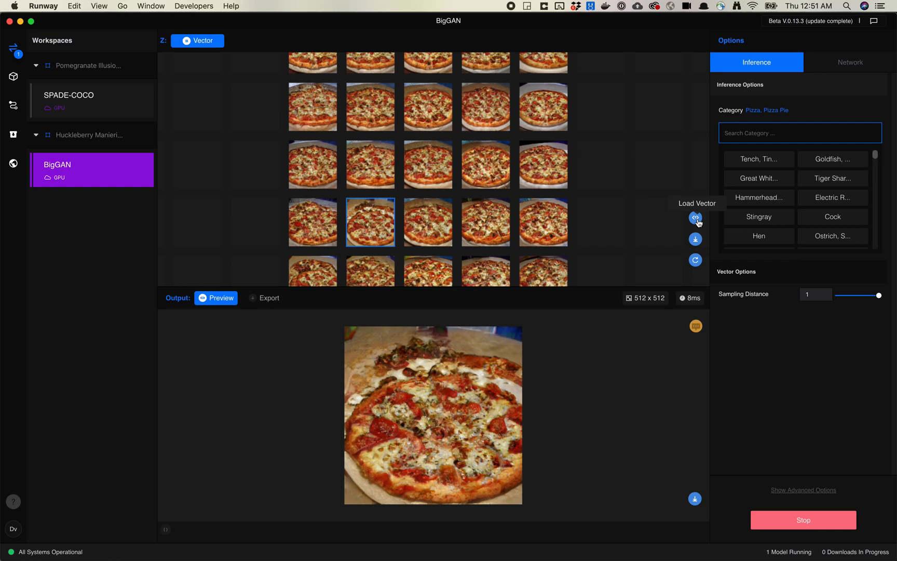
Export a latent walk video with category Toucan, 5 keyframes, 30 fps
left_click(263, 297)
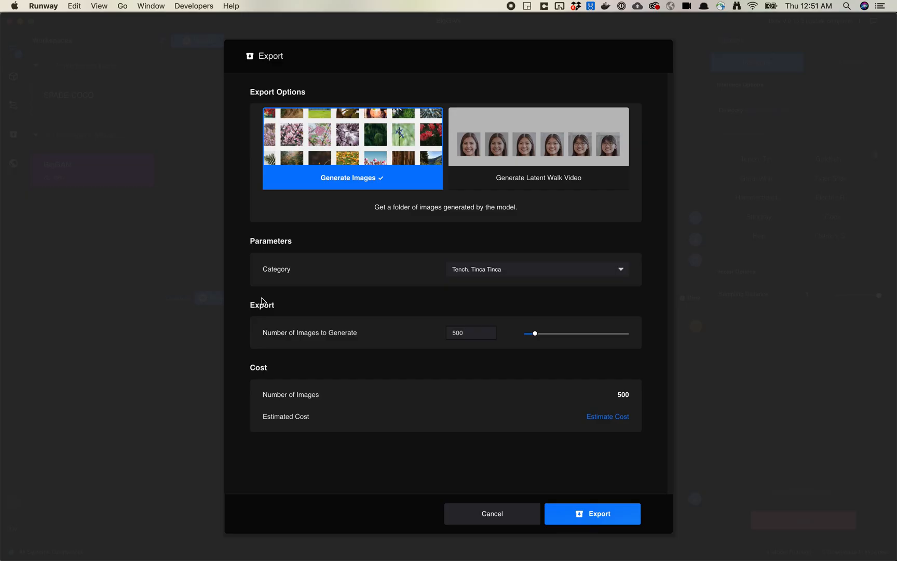
left_click(538, 177)
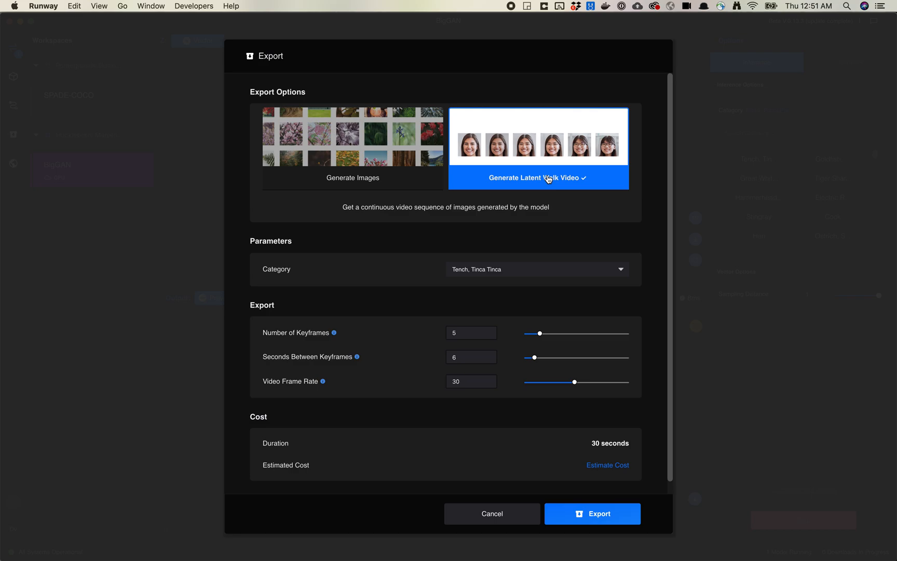
mouse_move(526, 268)
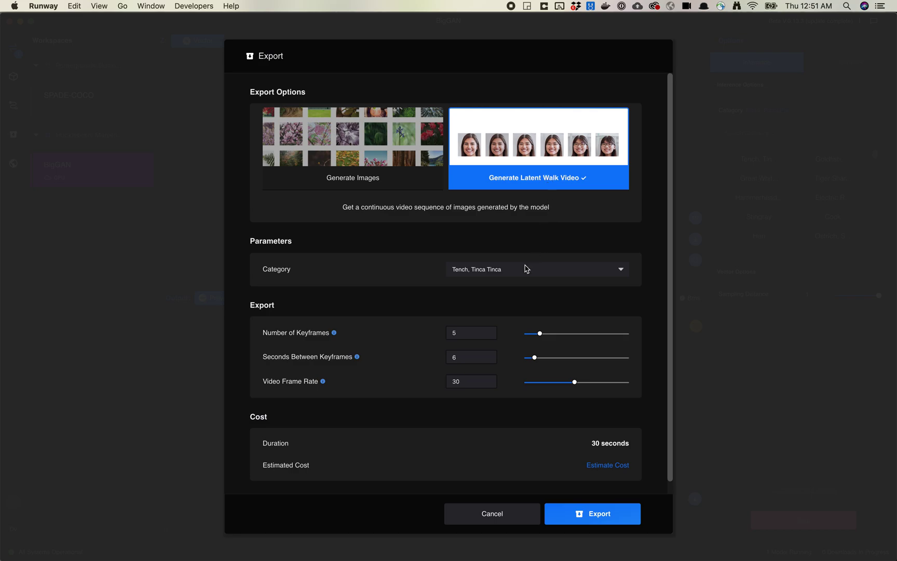
left_click(538, 269)
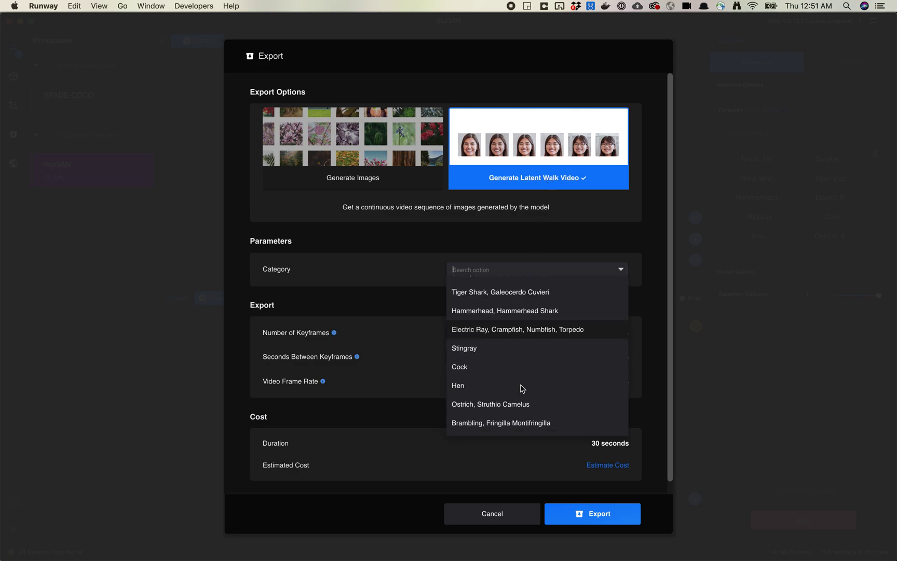
scroll("down", 3)
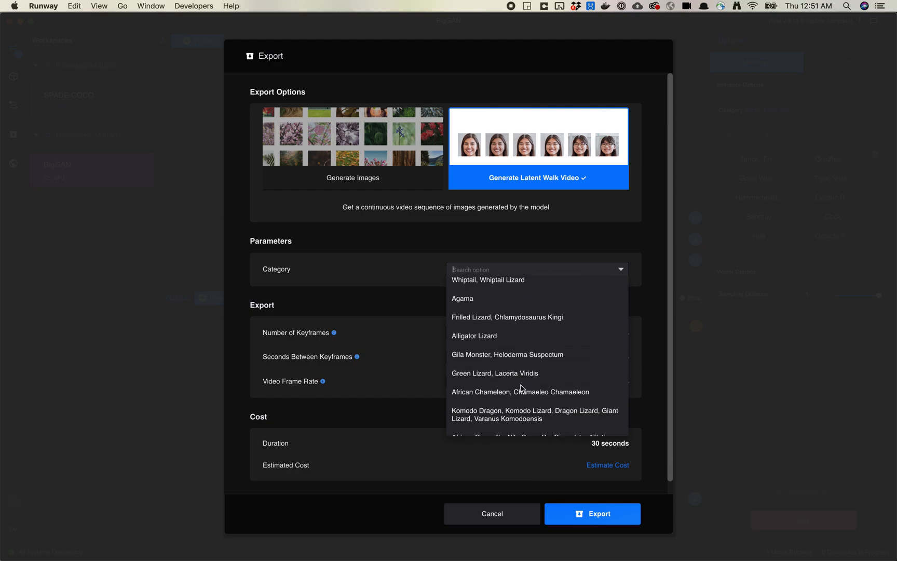
scroll("down", 3)
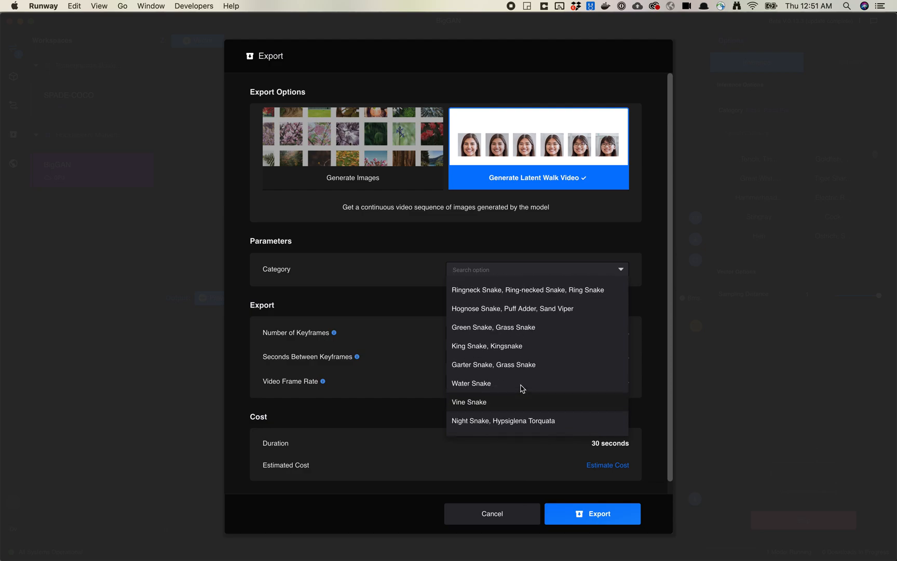
scroll("down", 3)
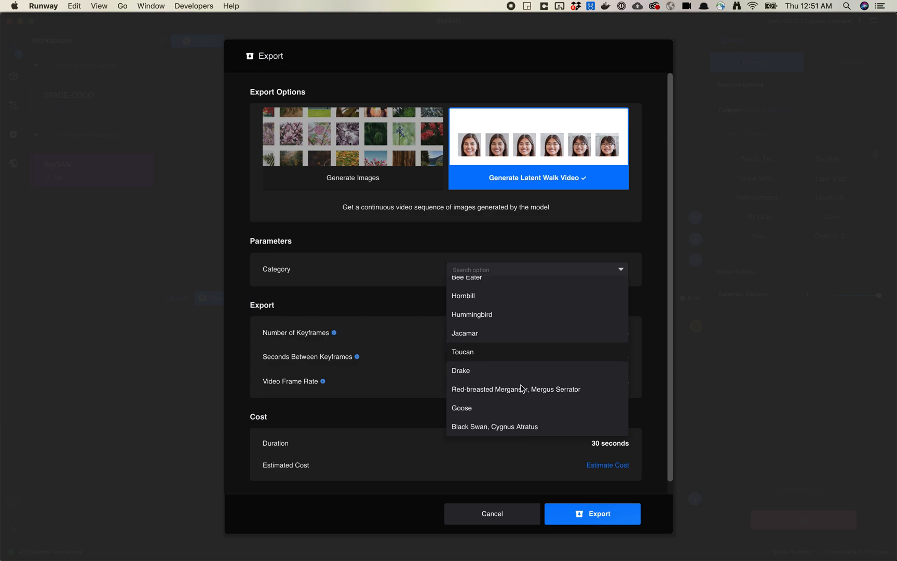
scroll("down", 3)
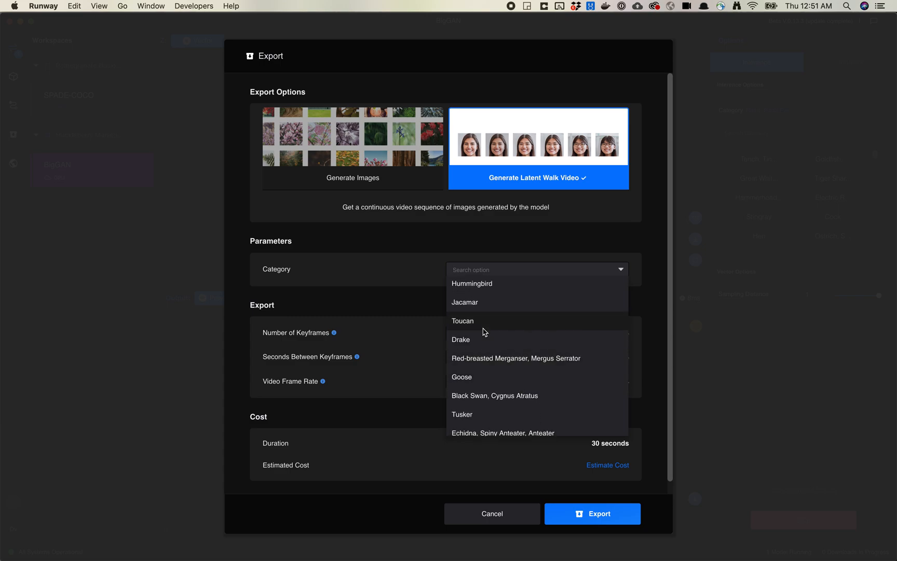
mouse_move(477, 344)
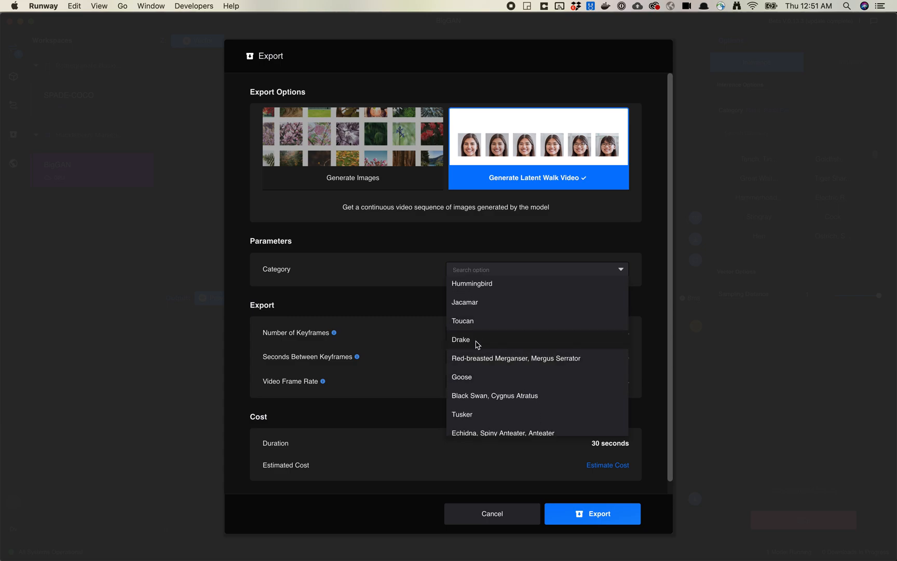
left_click(463, 320)
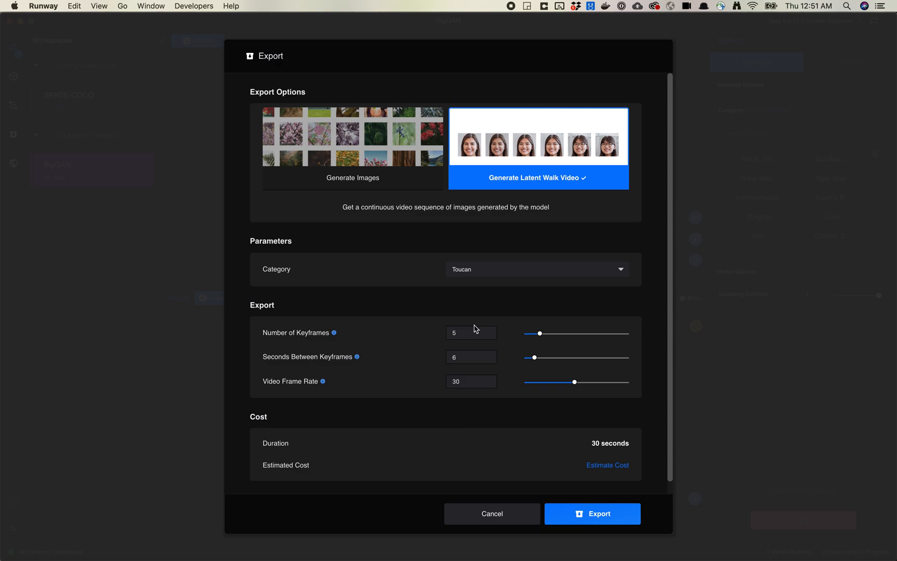
mouse_move(466, 341)
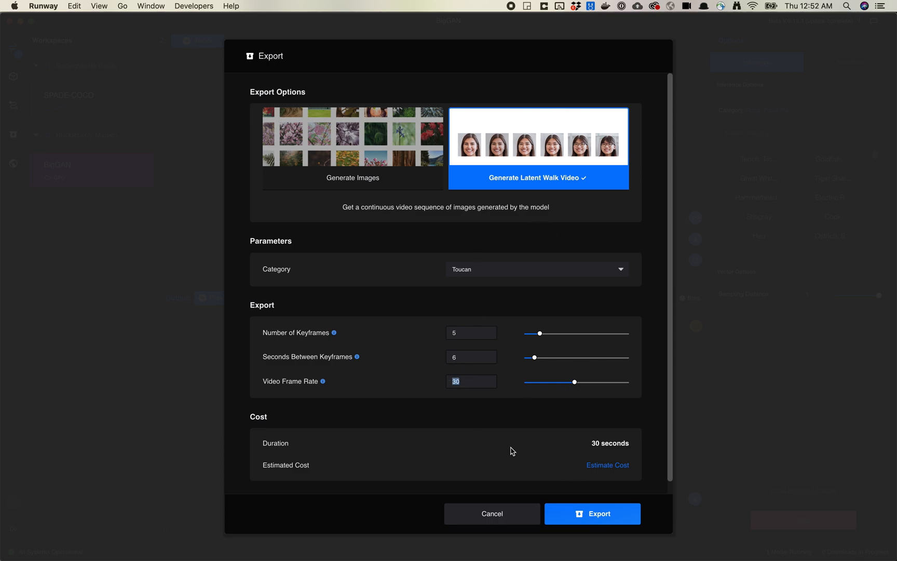
mouse_move(554, 390)
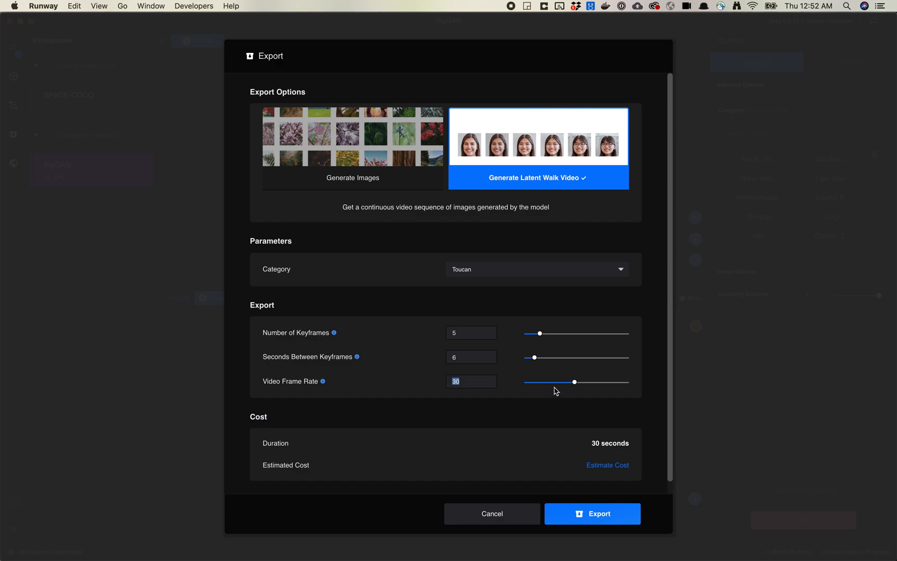
mouse_move(403, 342)
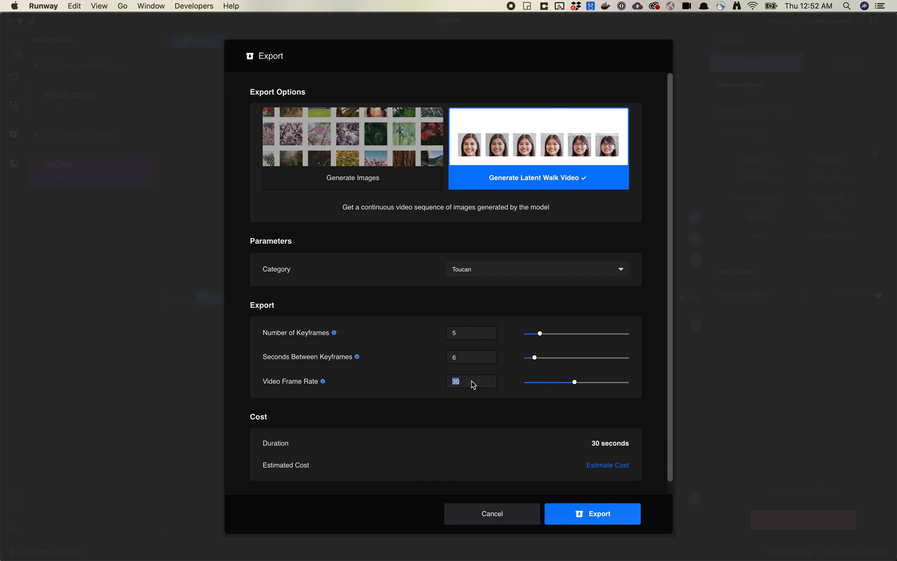
mouse_move(513, 523)
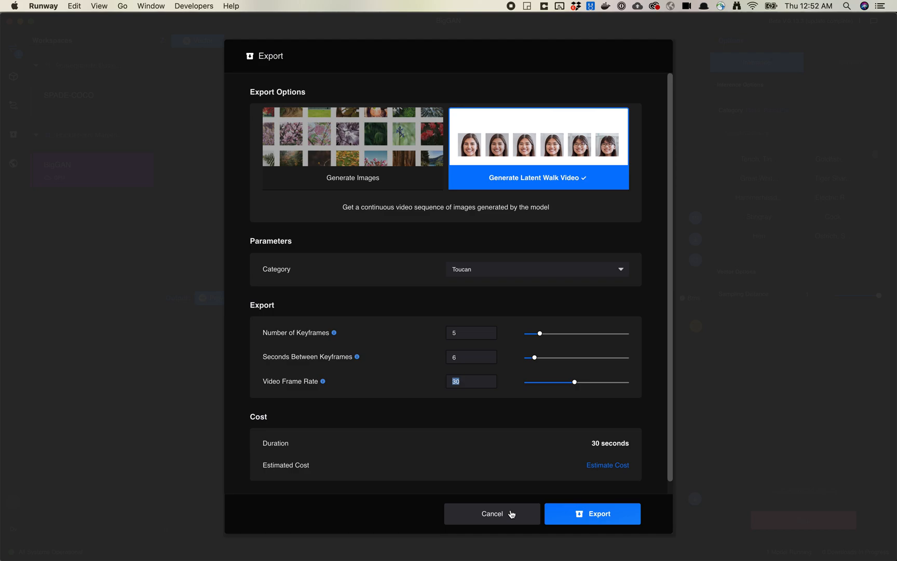
Cancel the Export dialog to return to the pizza grid
left_click(491, 513)
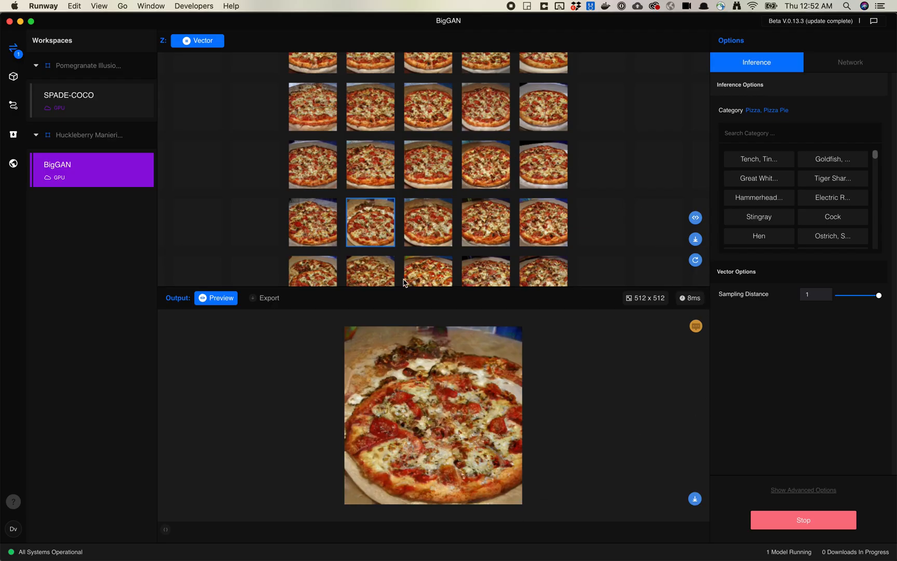
mouse_move(615, 376)
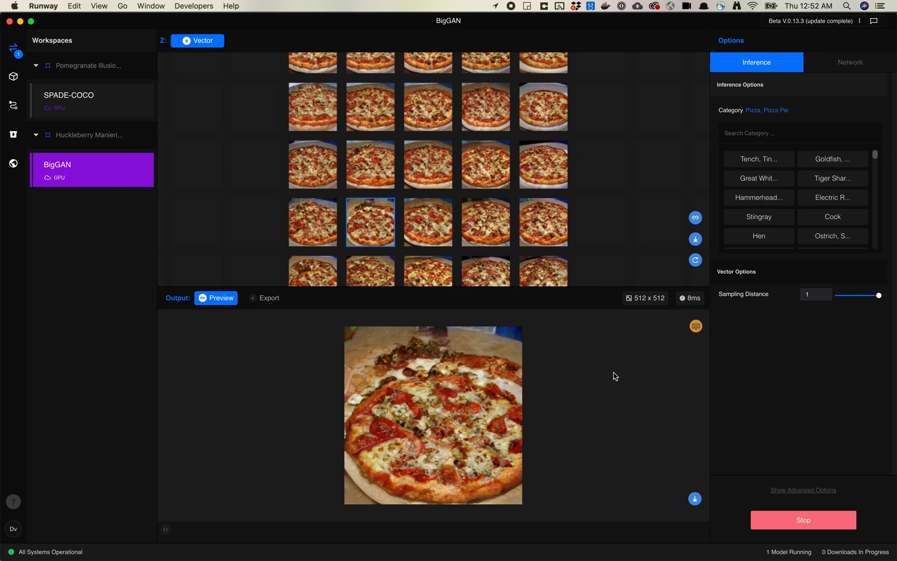
mouse_move(676, 410)
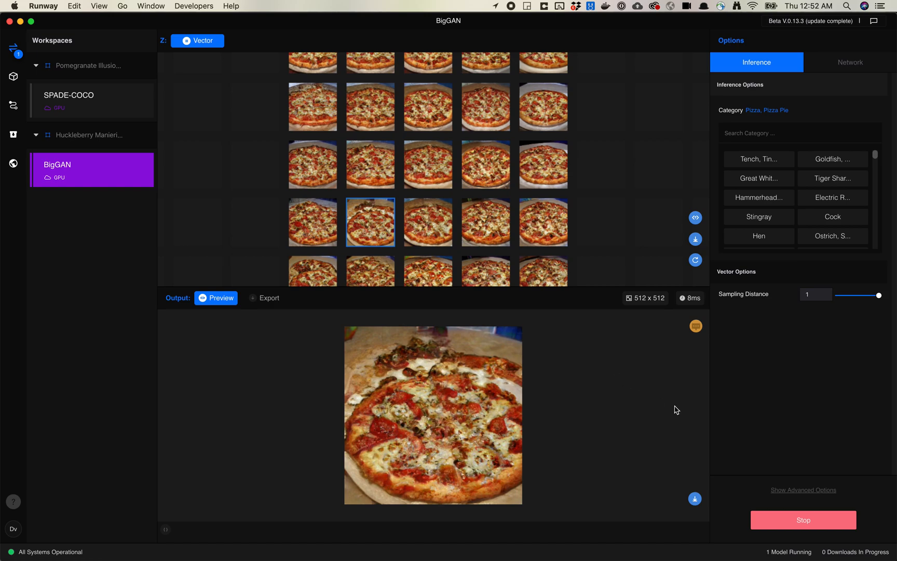
mouse_move(687, 414)
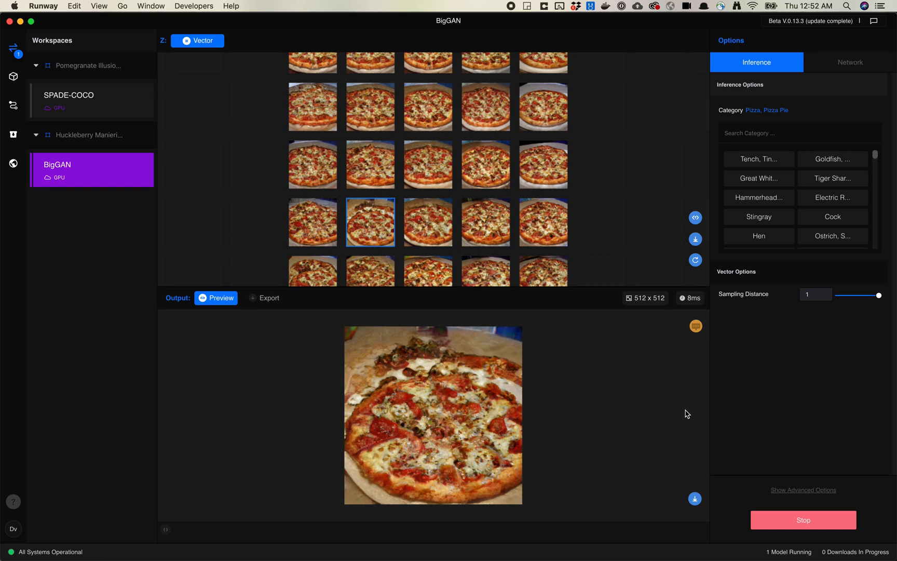
mouse_move(507, 22)
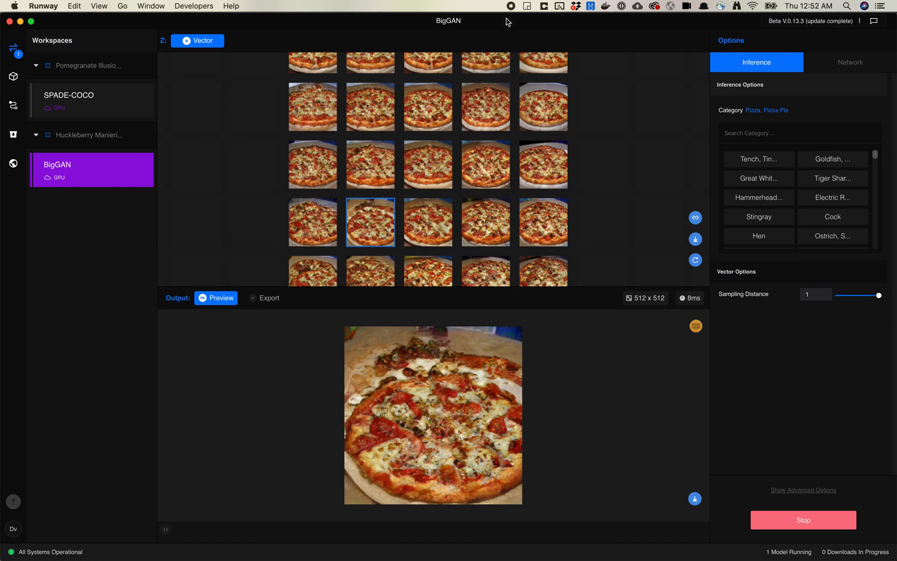